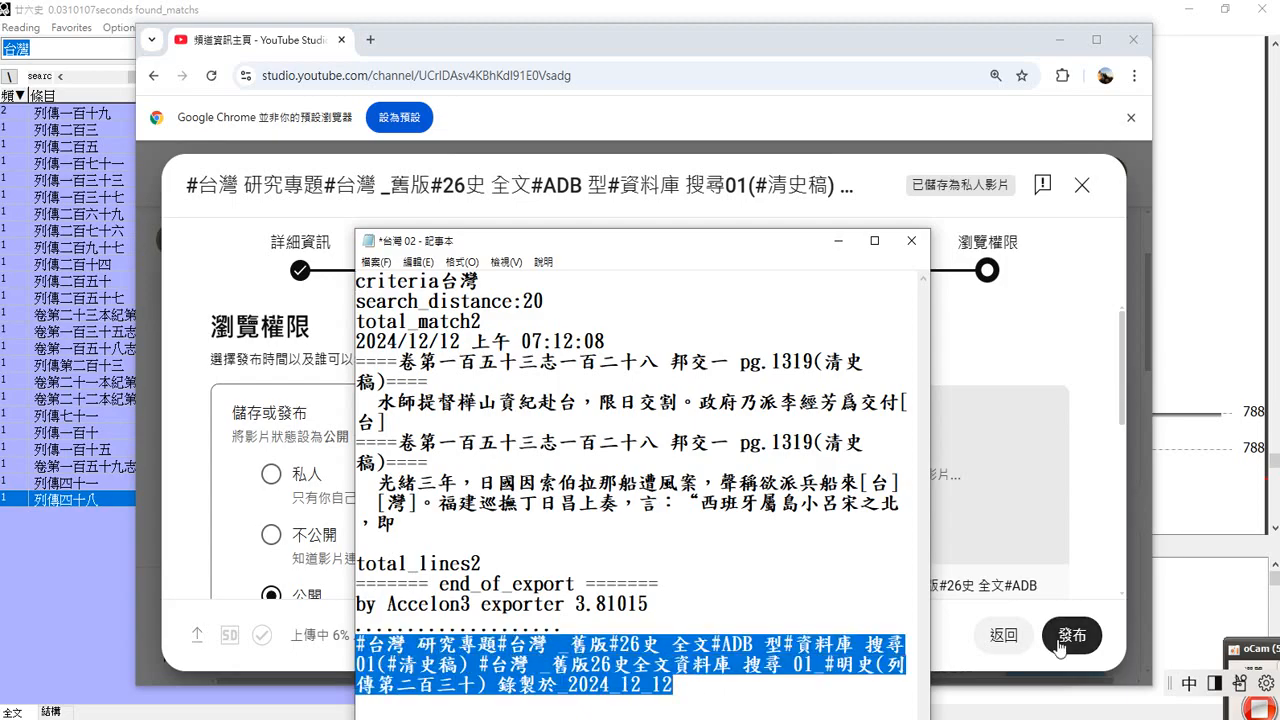
- Publish the 台灣 video publicly and close the 上傳影片中 upload notice
click(911, 240)
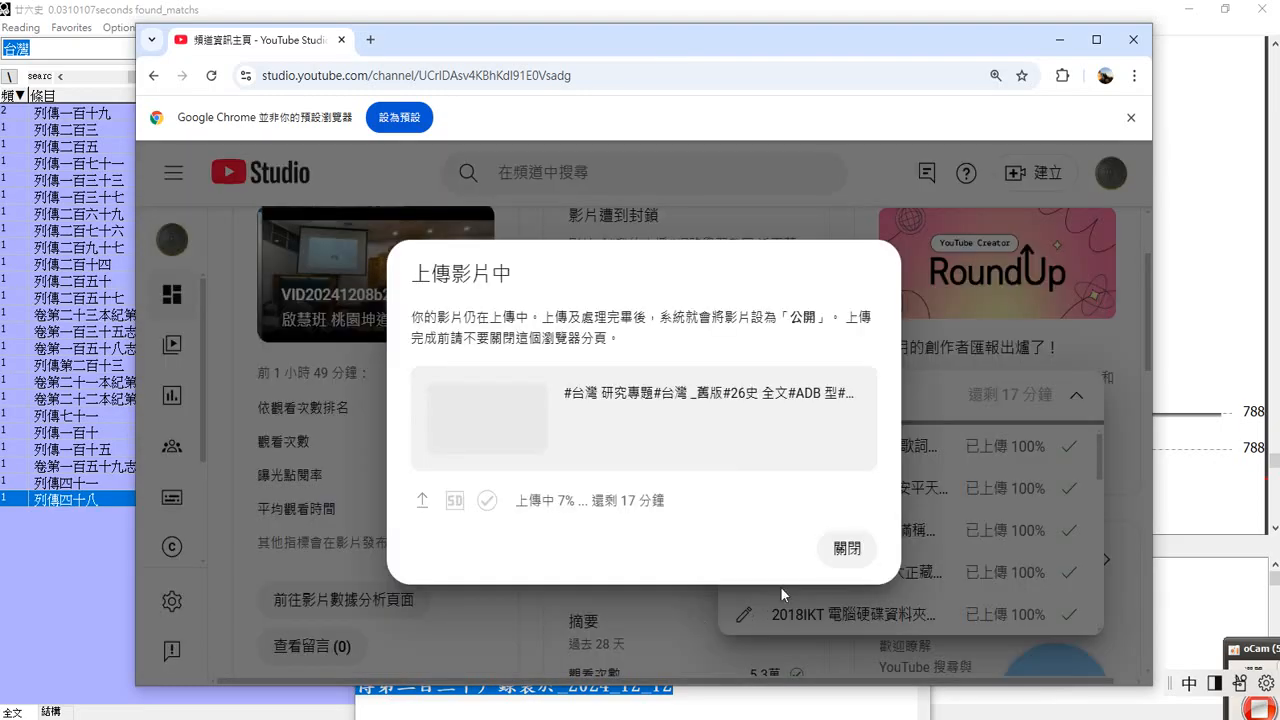
click(847, 549)
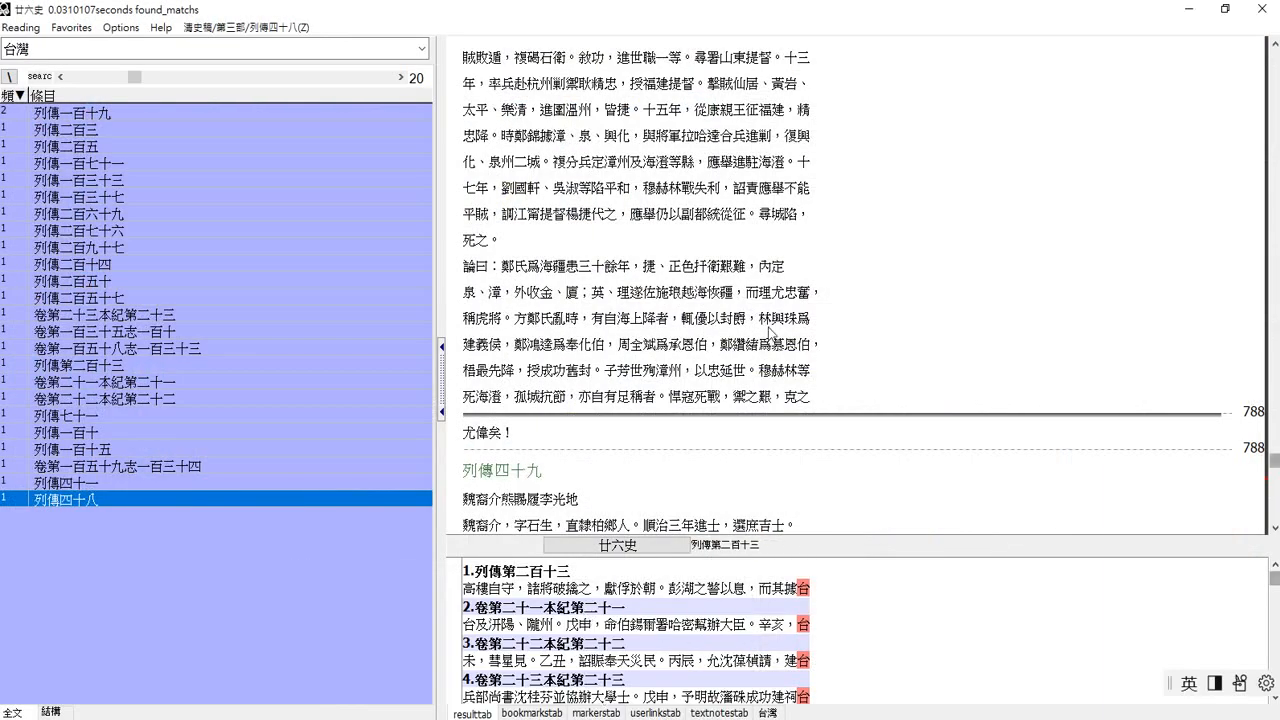
mouse_move(118, 702)
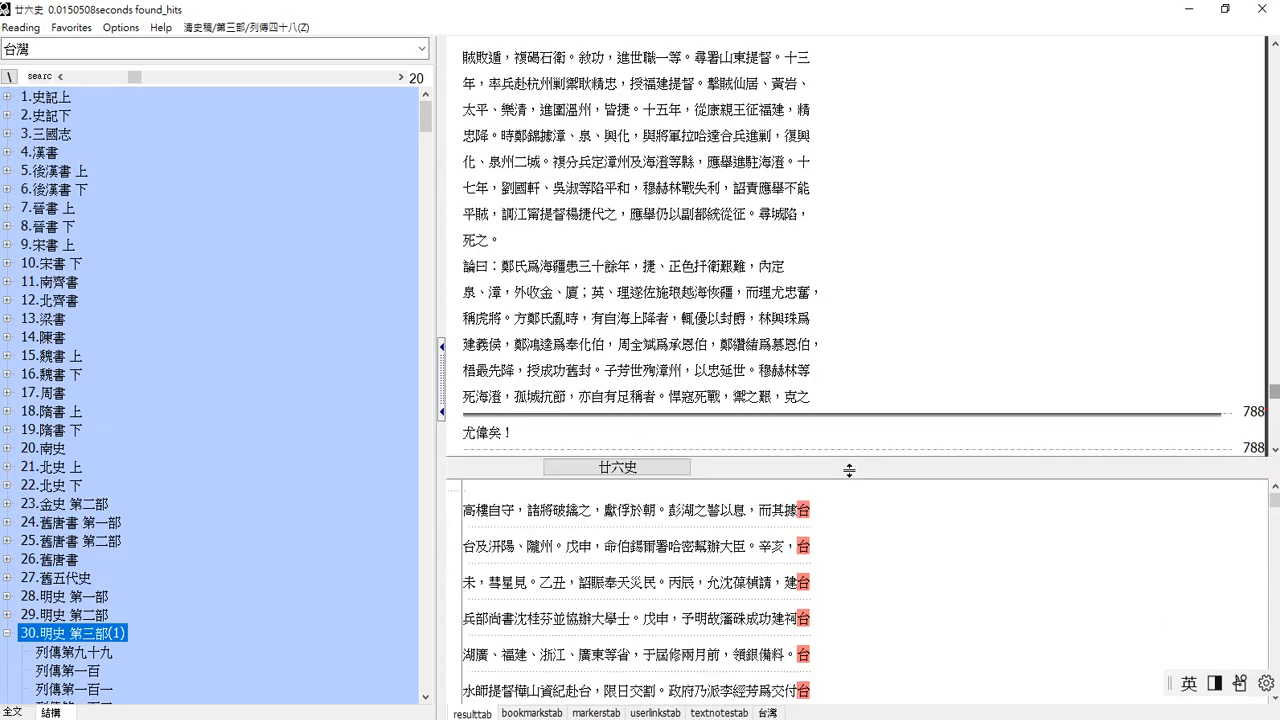
mouse_move(848, 488)
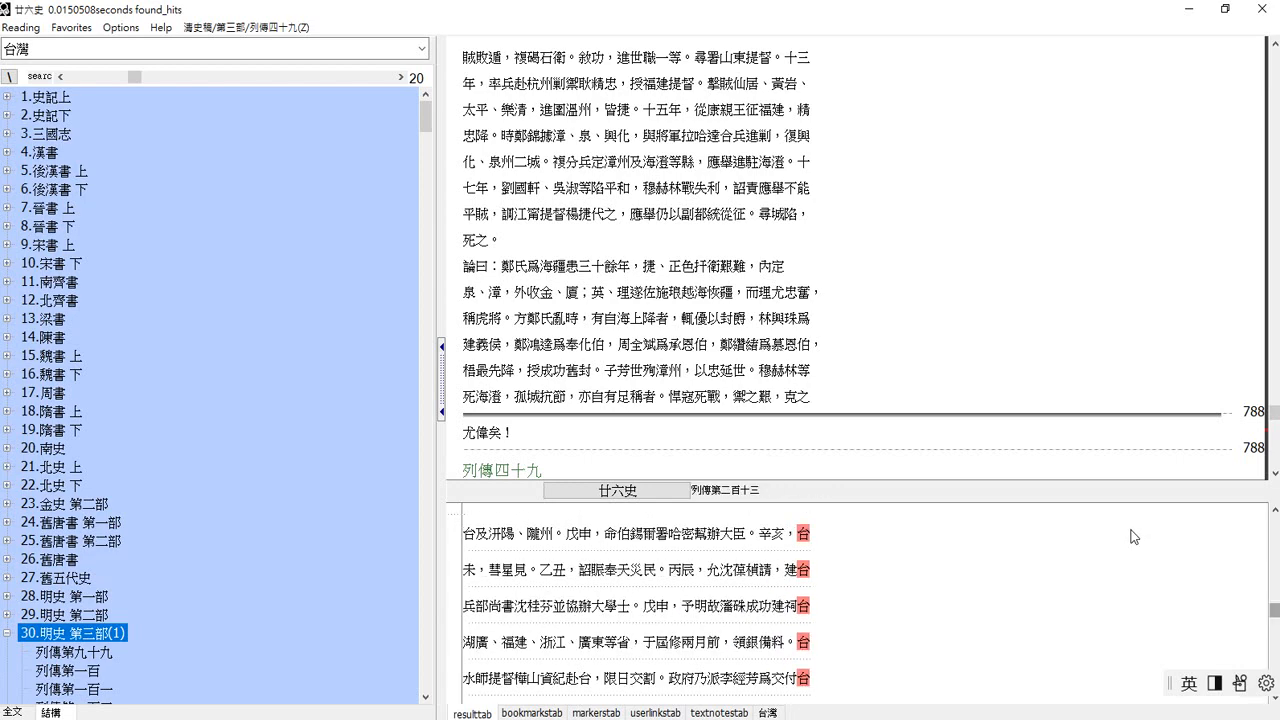
mouse_move(1169, 526)
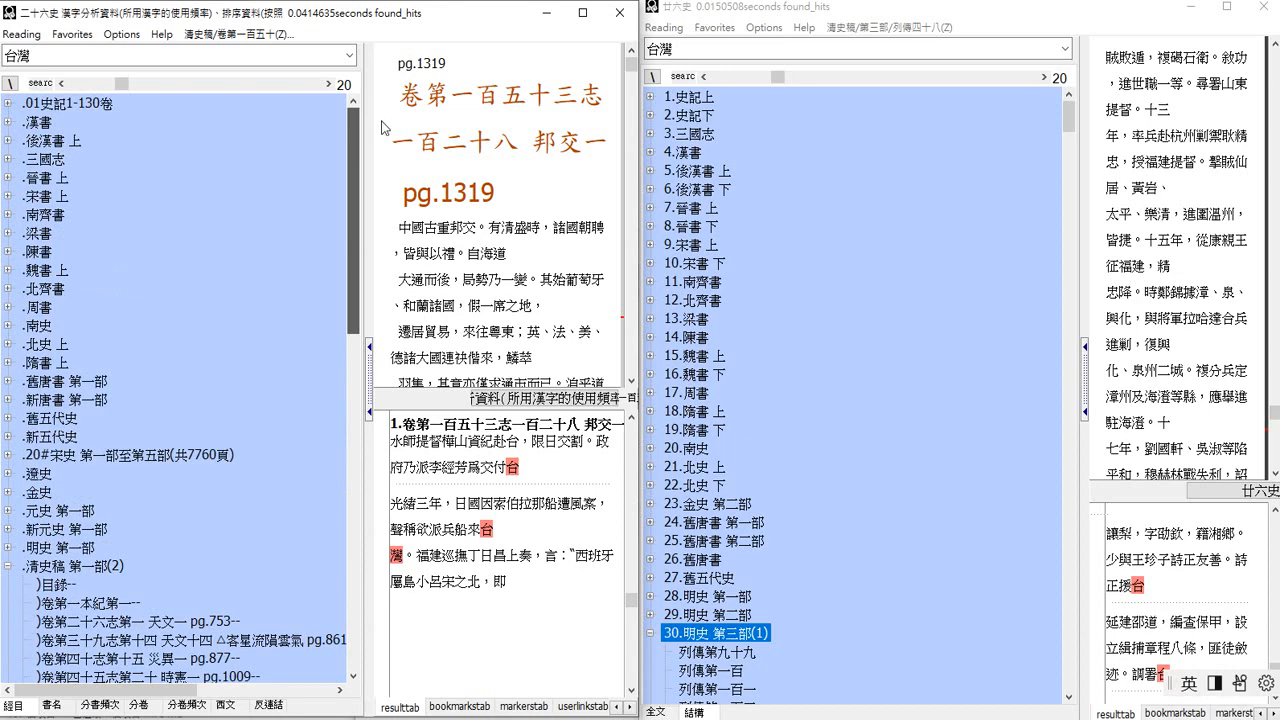
- Scroll through the 清史稿 台灣 hit tree toward the 邦交一 chapter
scroll(down, 3)
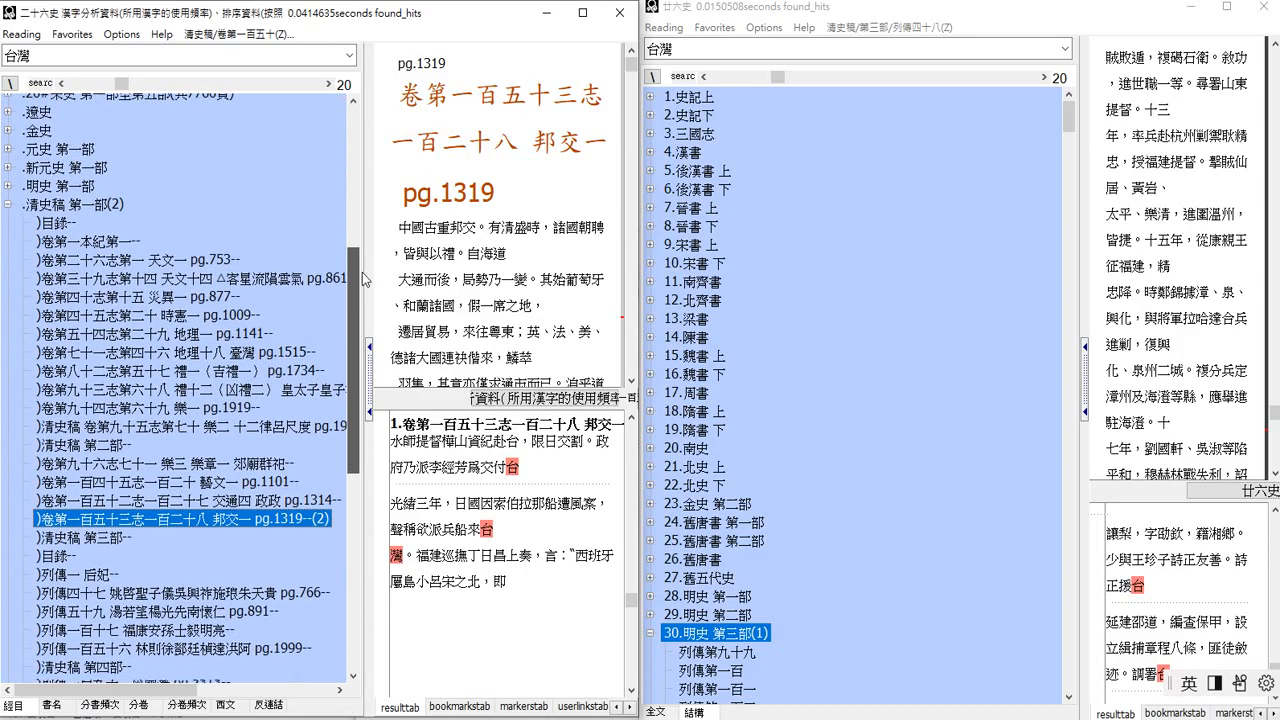
scroll(down, 3)
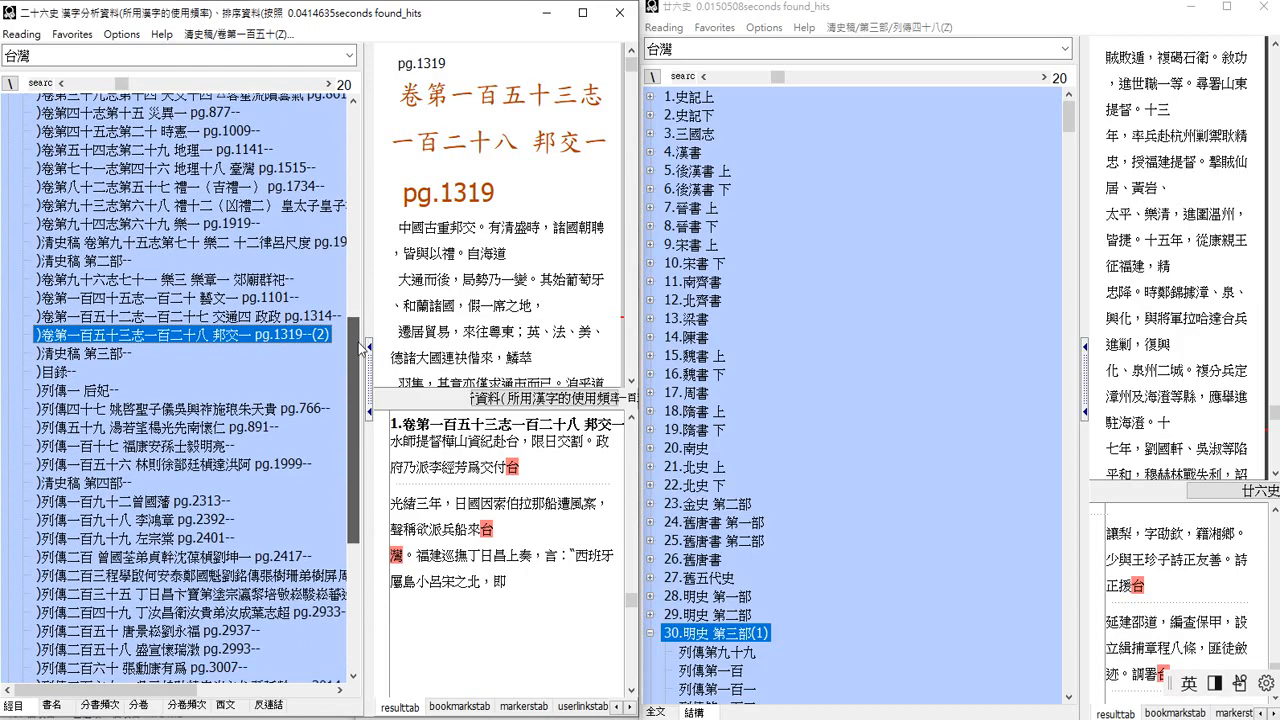
scroll(down, 3)
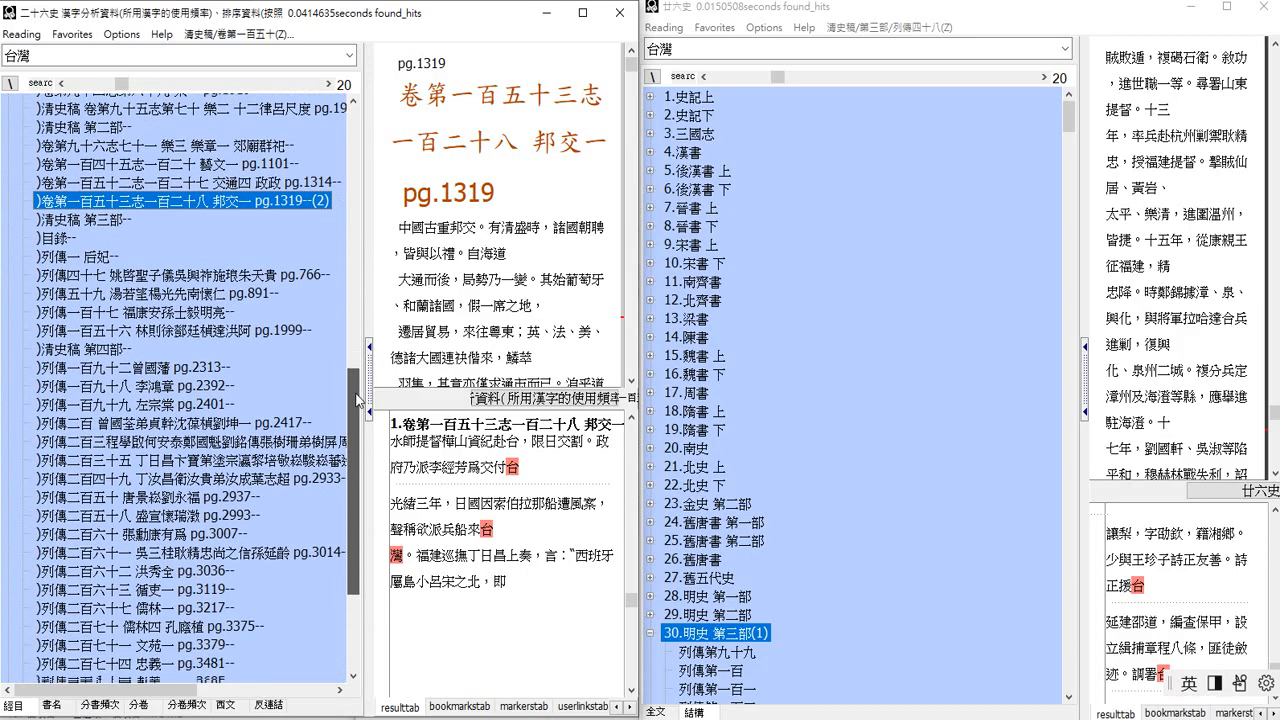
scroll(down, 3)
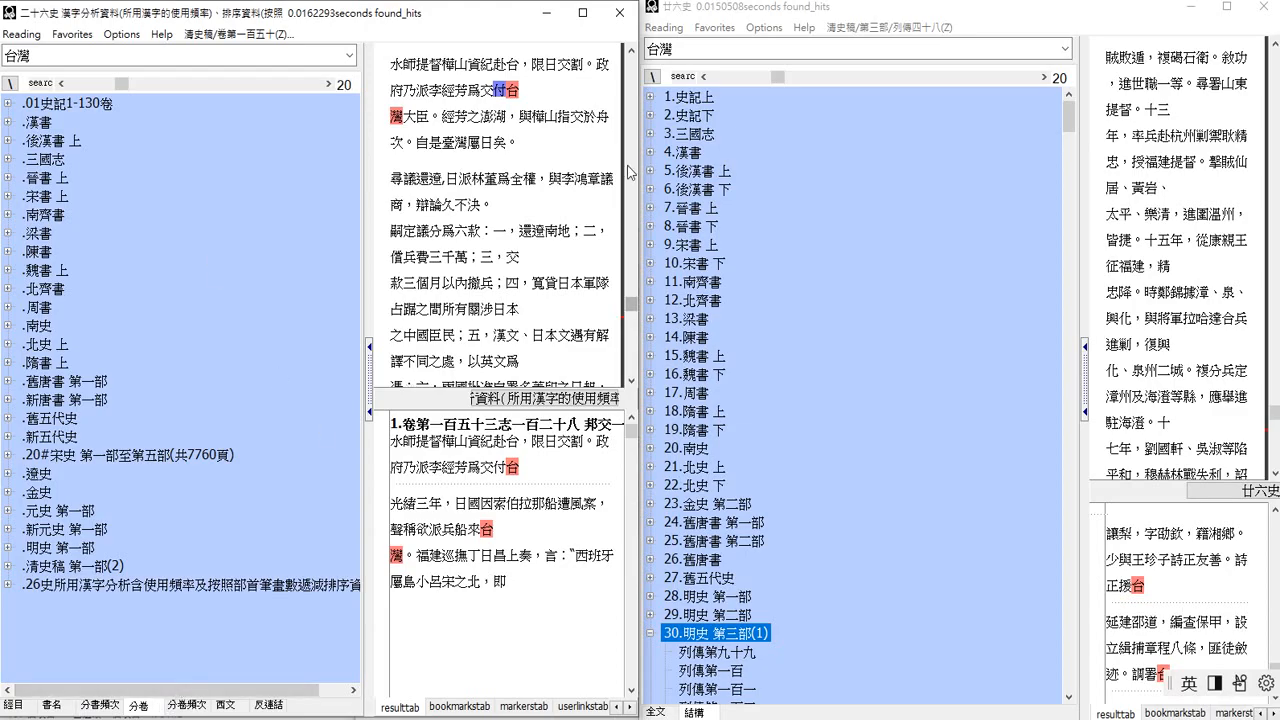
mouse_move(1026, 137)
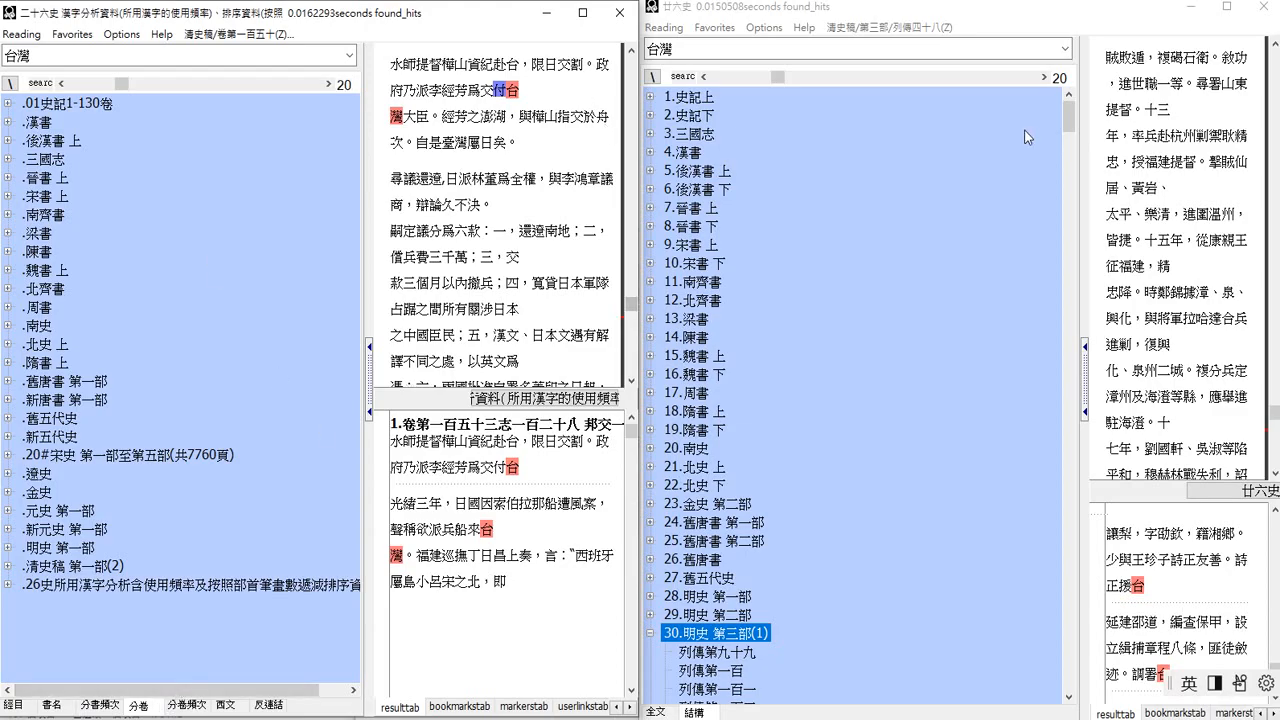
mouse_move(1023, 309)
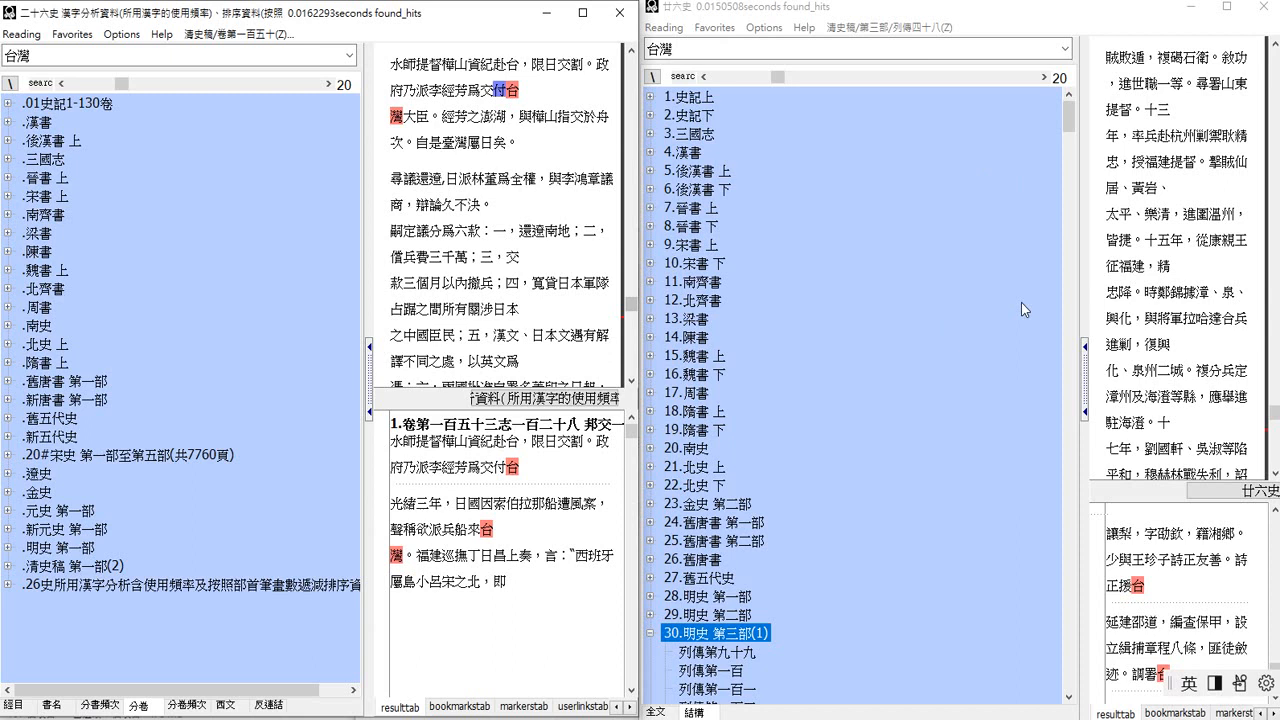
mouse_move(1068, 539)
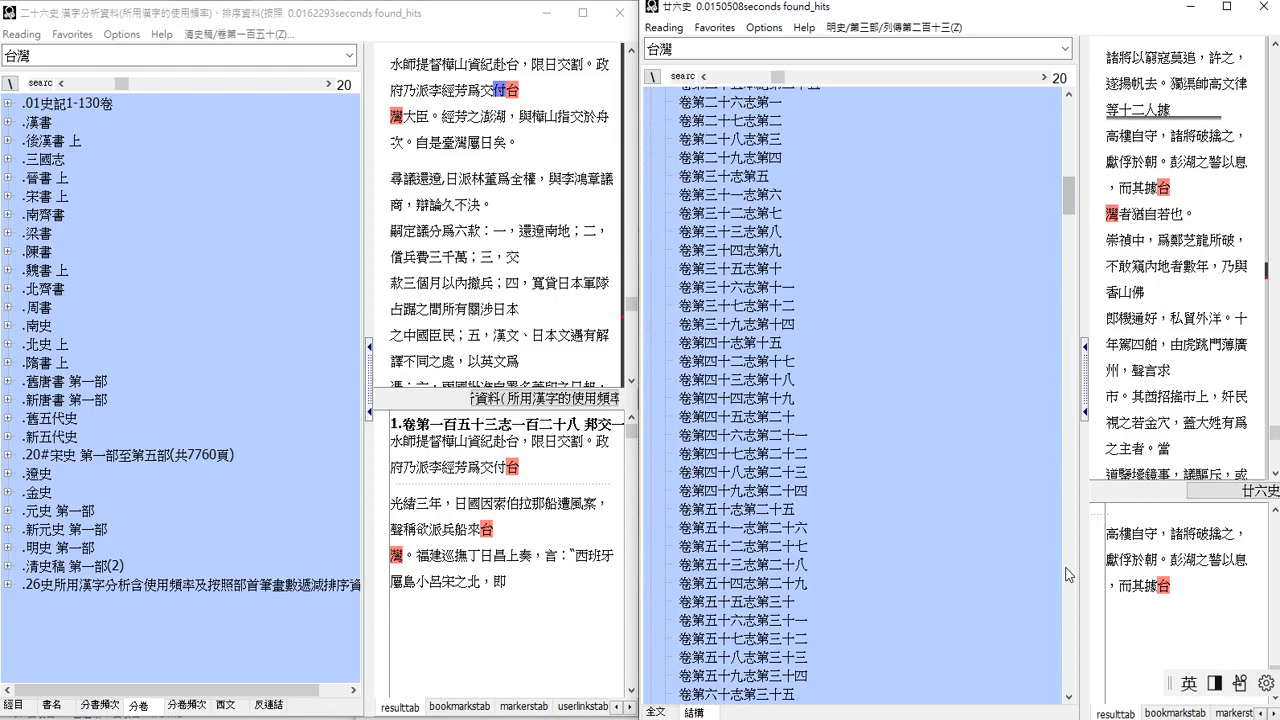
- Start exporting the 台灣 search results to a TXT file from the Reading menu
scroll(down, 3)
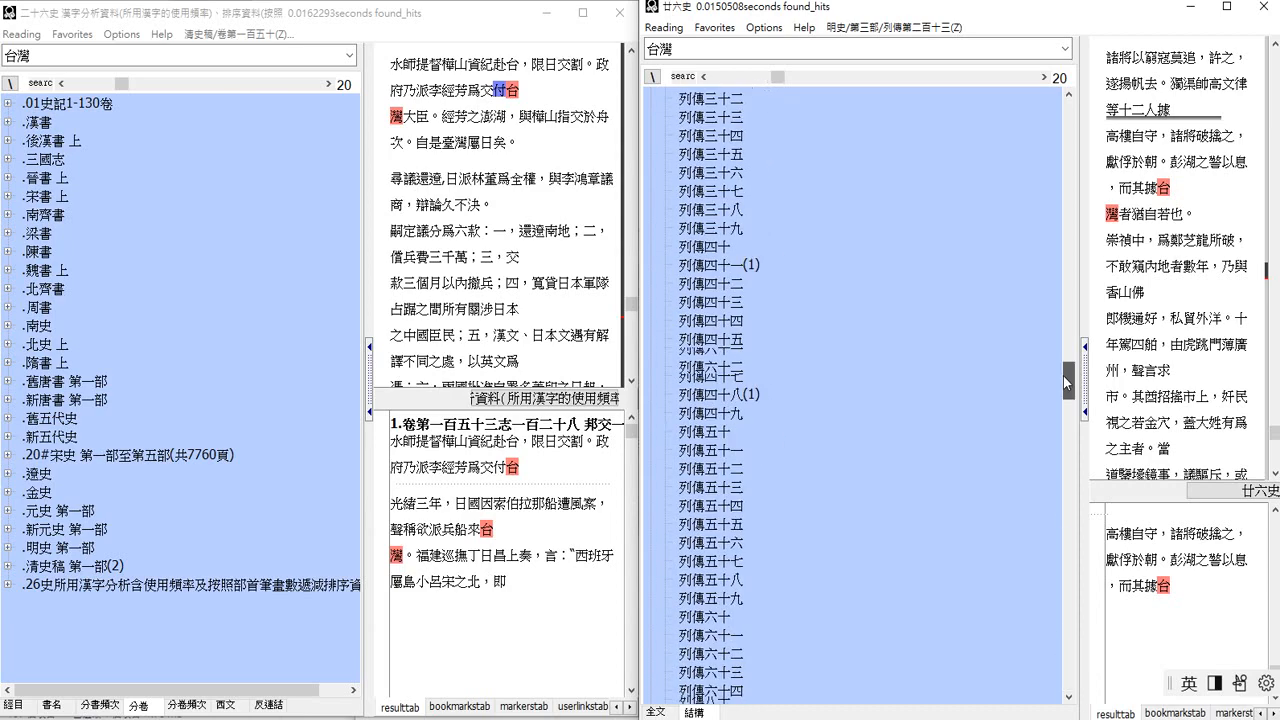
click(665, 27)
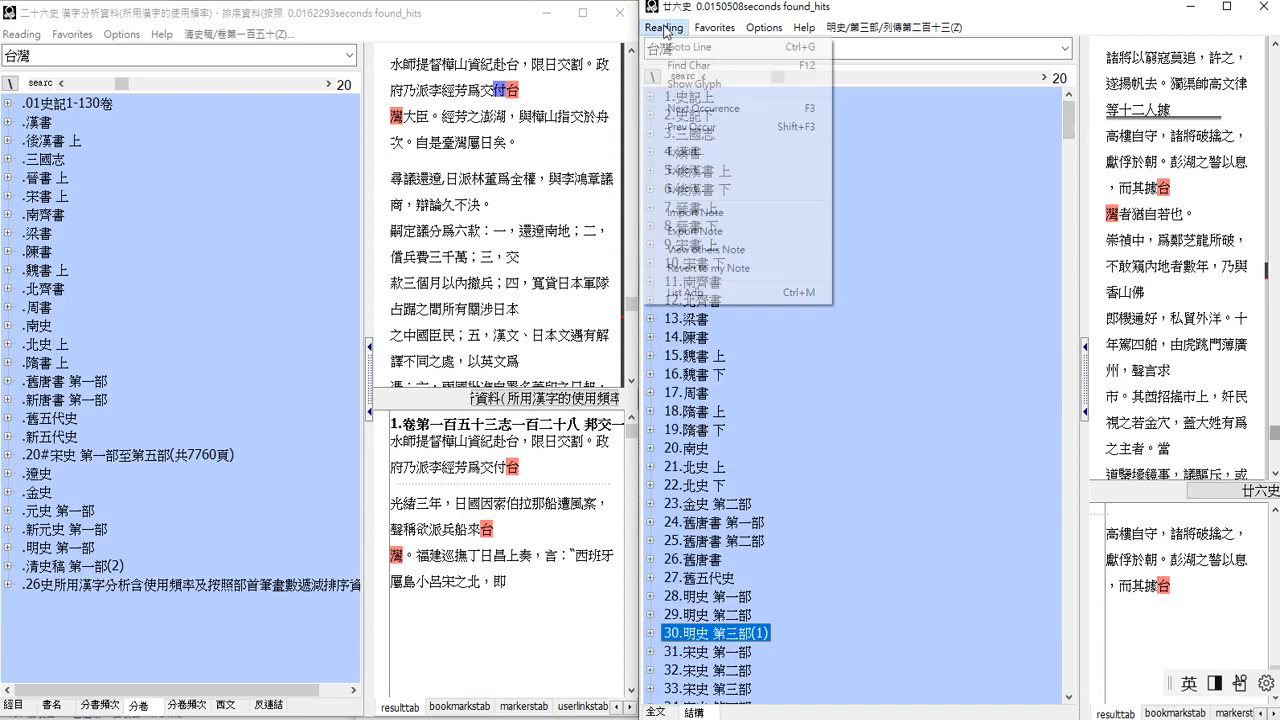
click(666, 27)
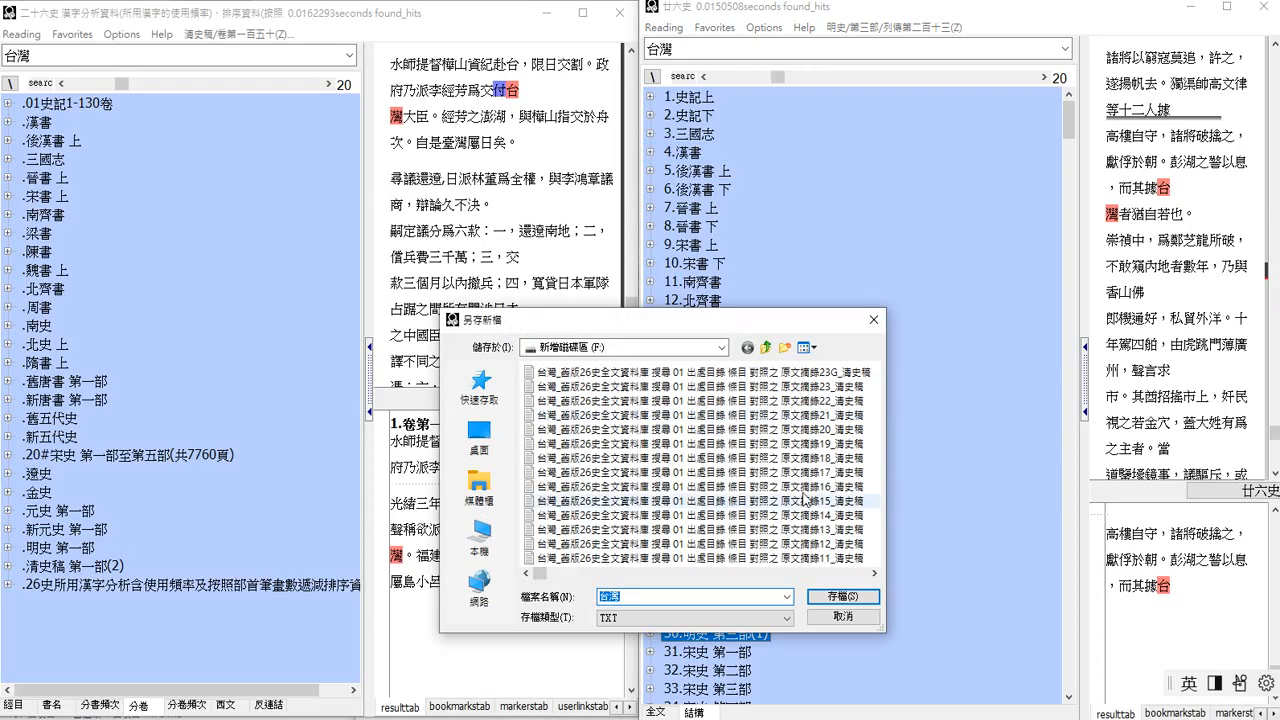
scroll(down, 3)
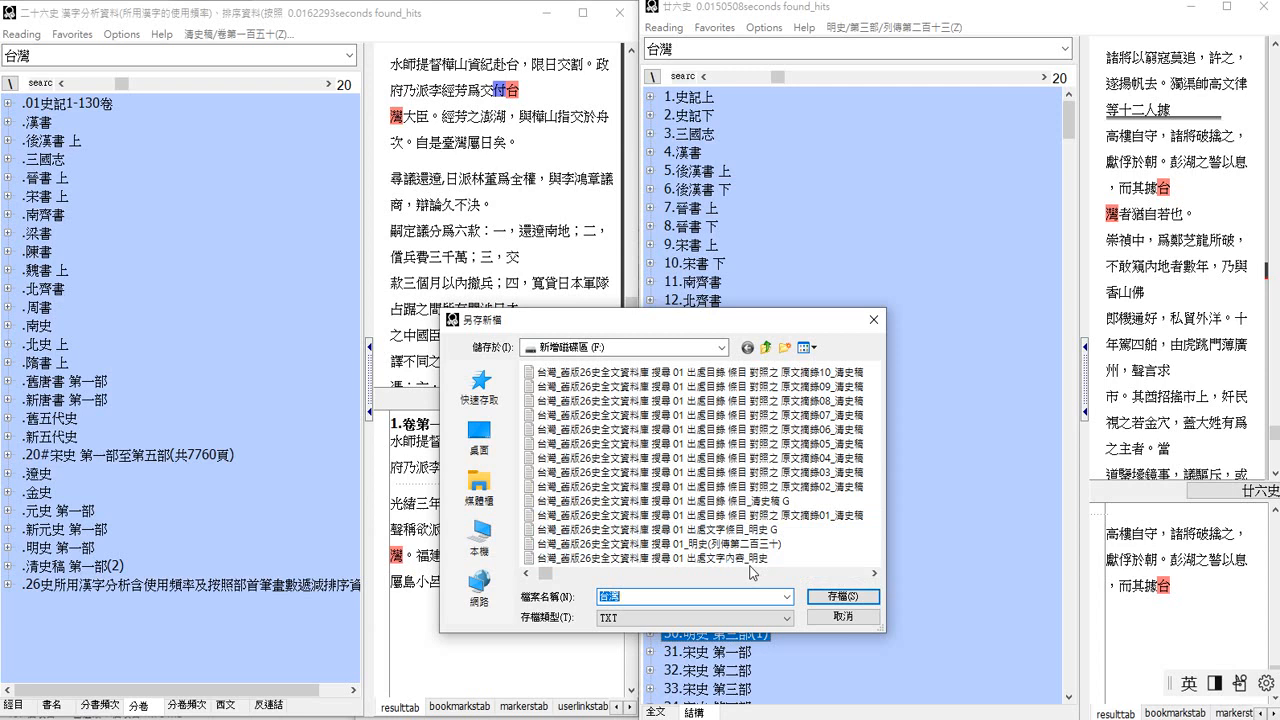
mouse_move(765, 575)
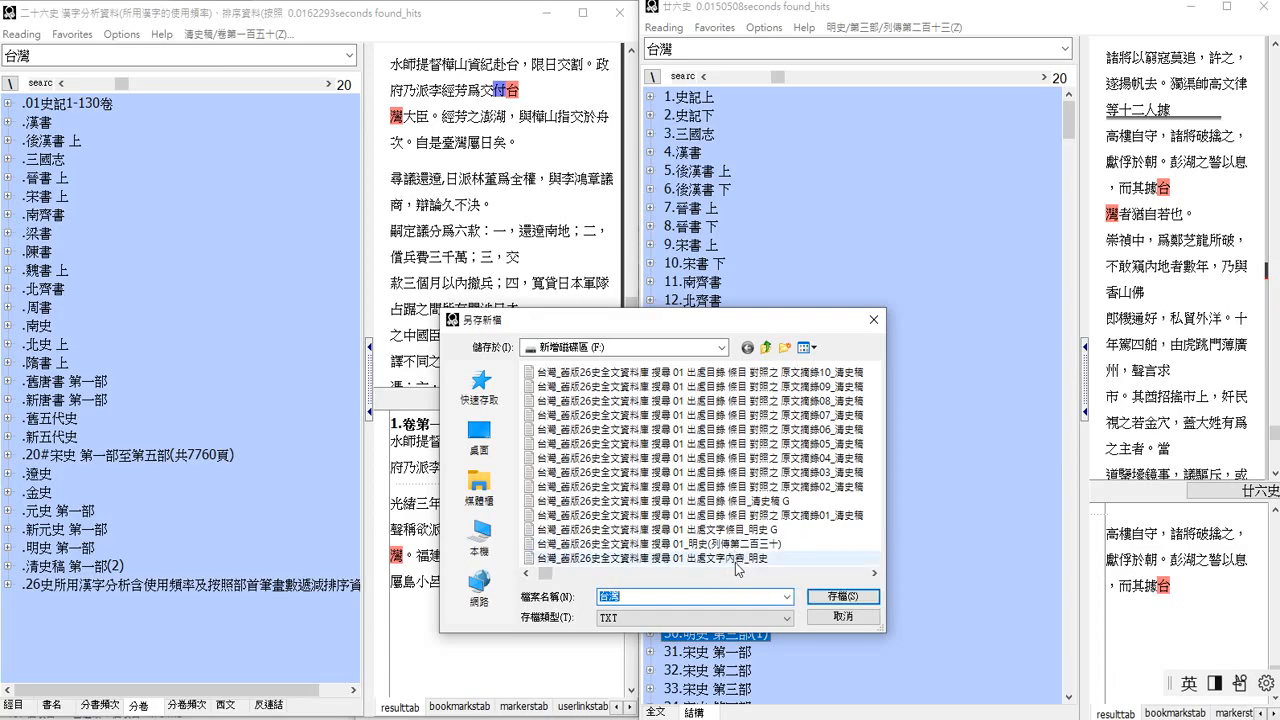
mouse_move(737, 568)
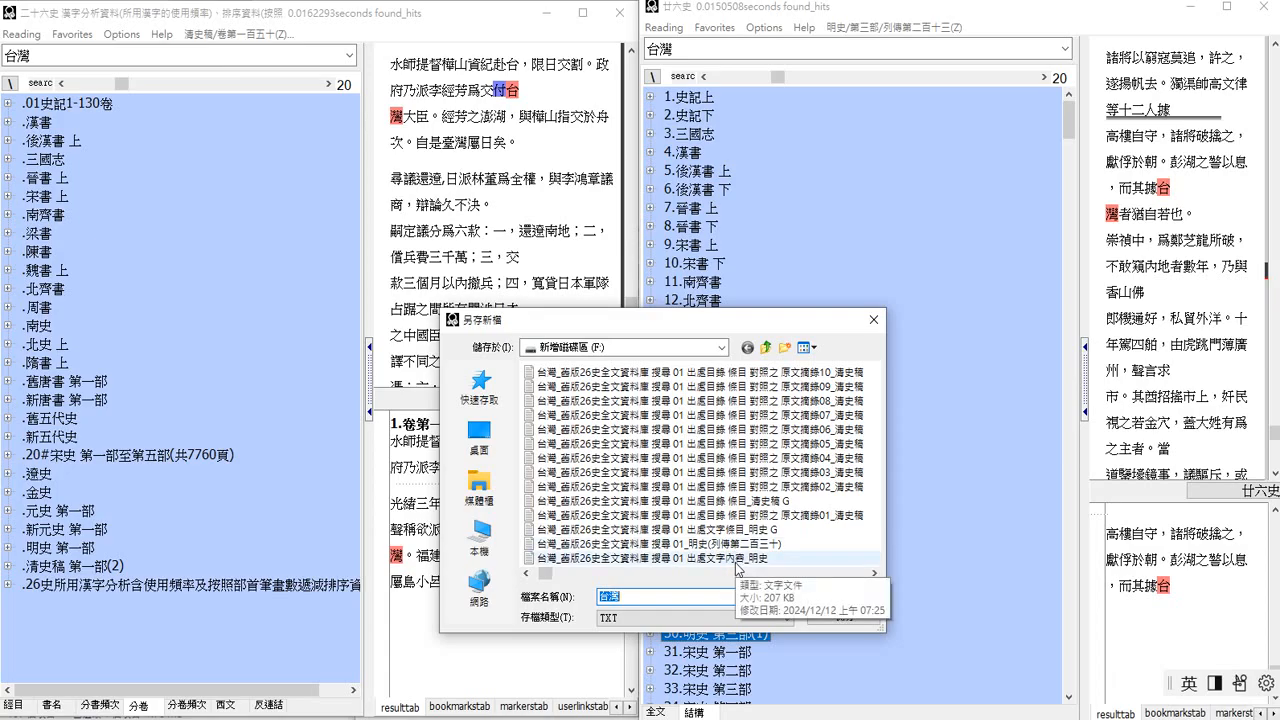
- Open the 明史 hits file in 記事本 and search for [台] [灣], which isn't found
right_click(735, 559)
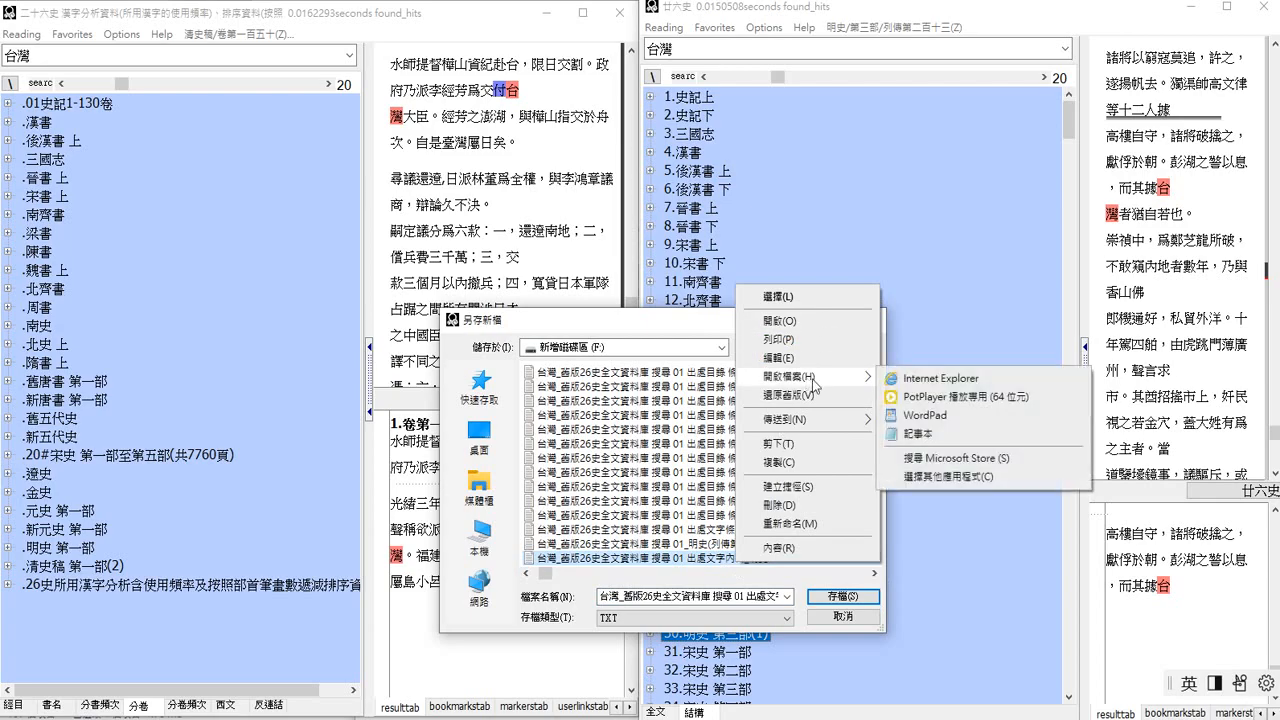
click(921, 432)
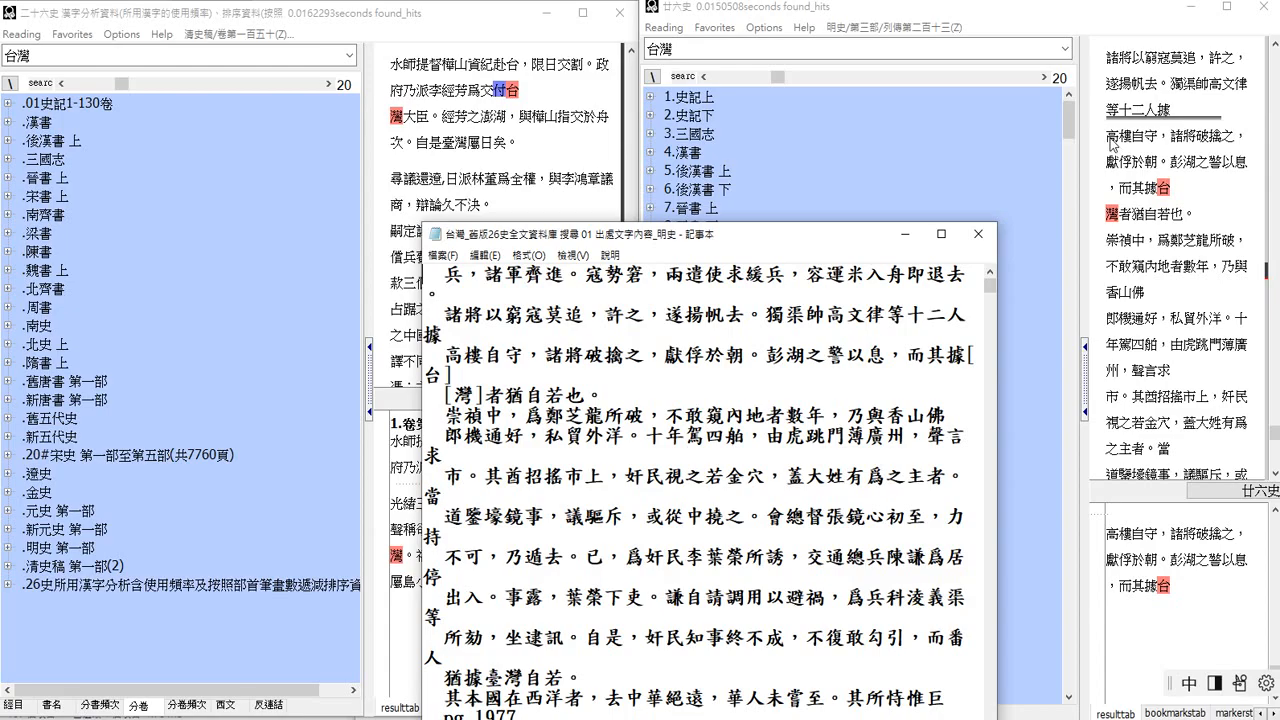
mouse_move(1108, 192)
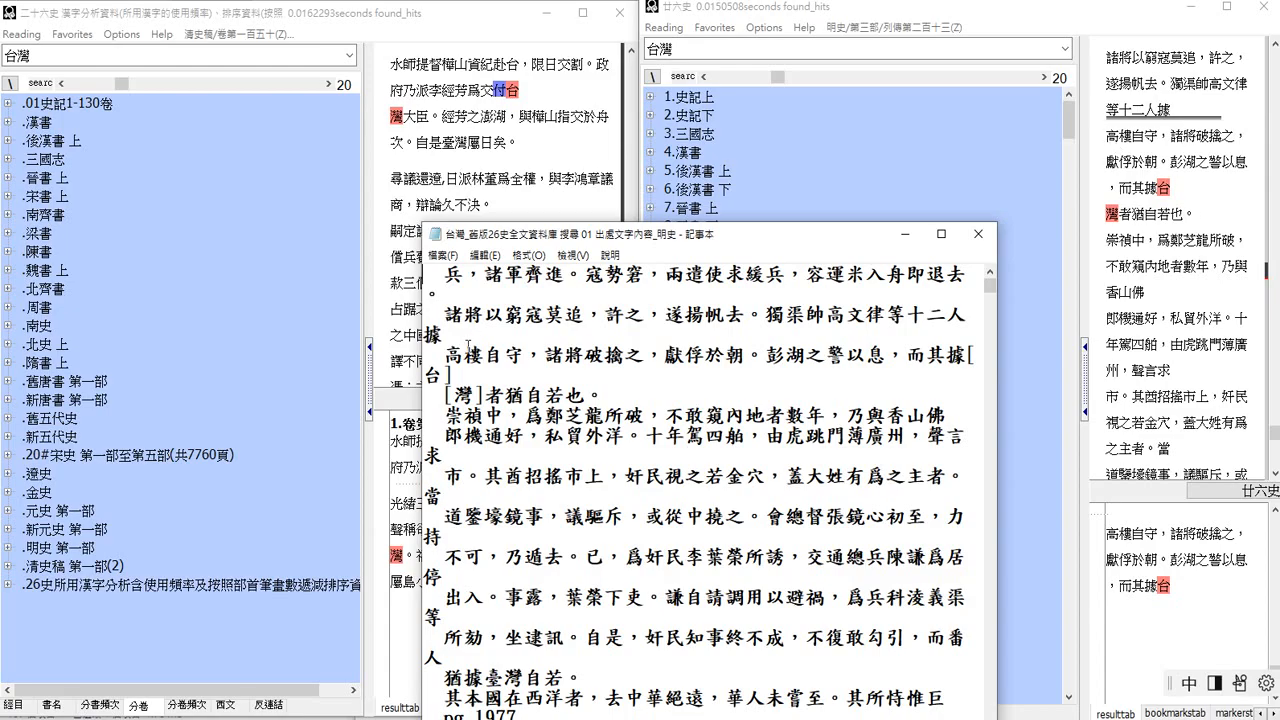
mouse_move(464, 337)
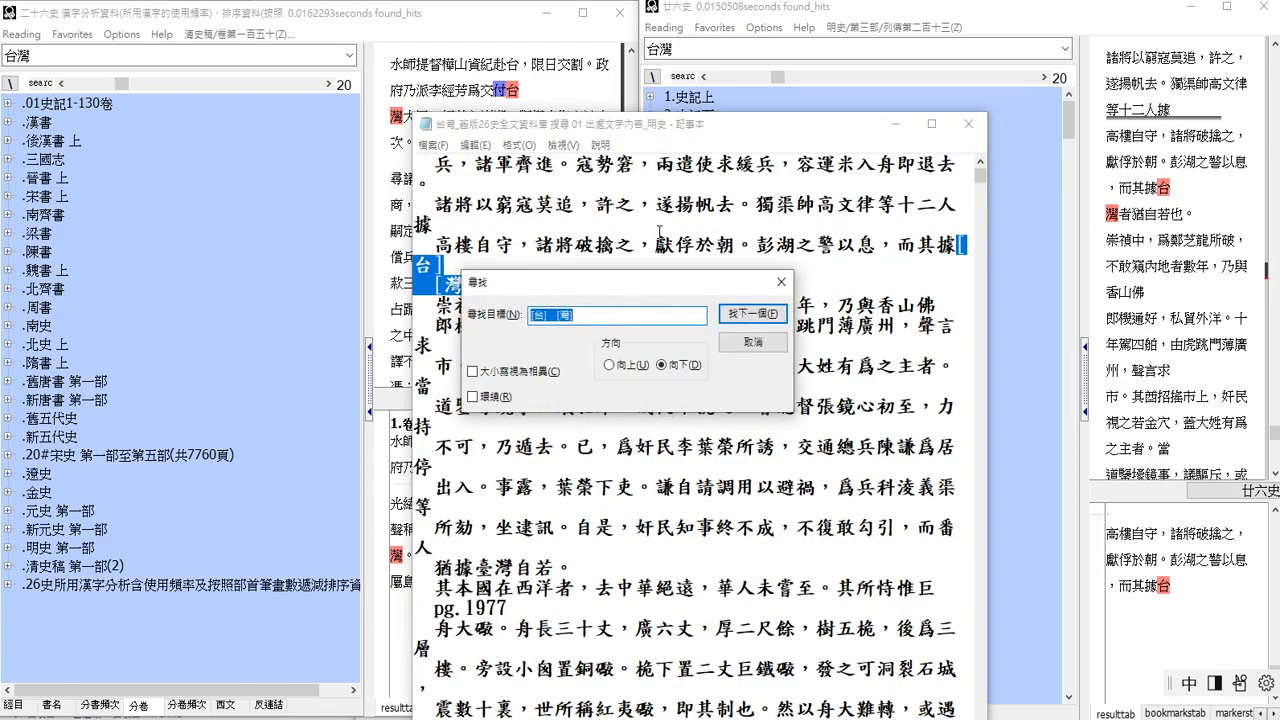
click(752, 313)
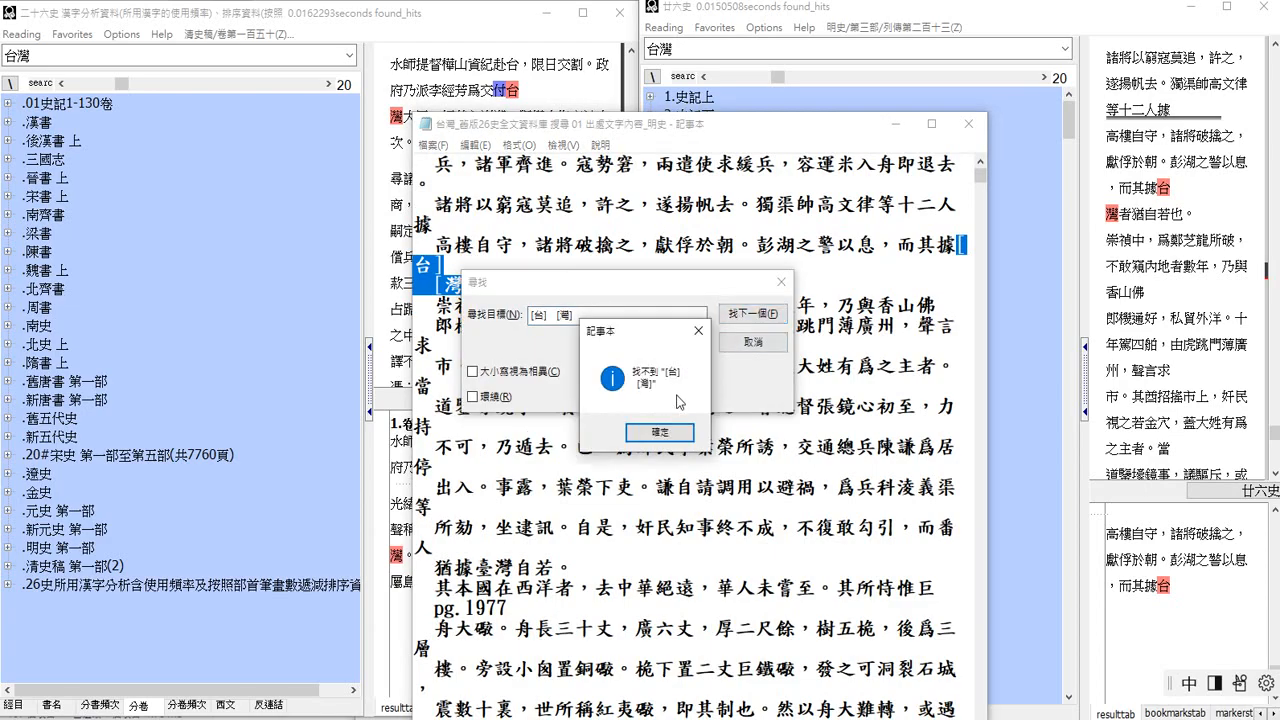
click(659, 432)
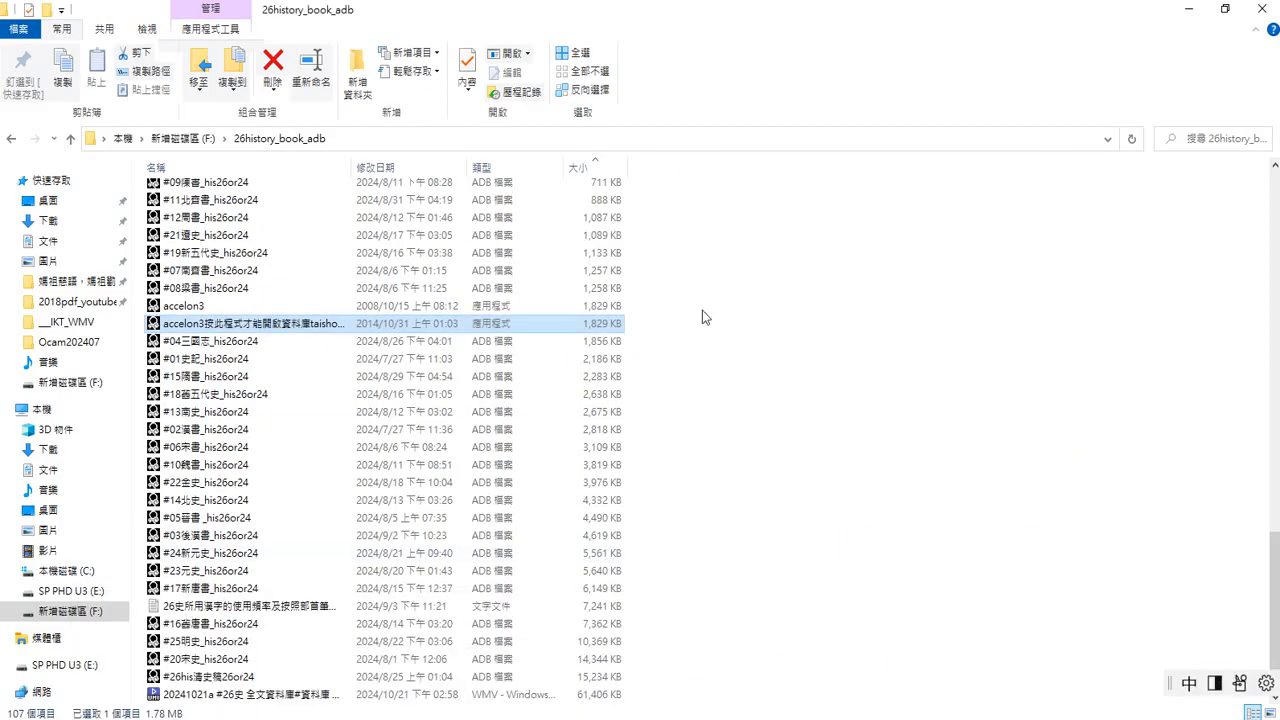
- Create a new folder in 26history_book_adb via 新增 > 資料夾
right_click(705, 316)
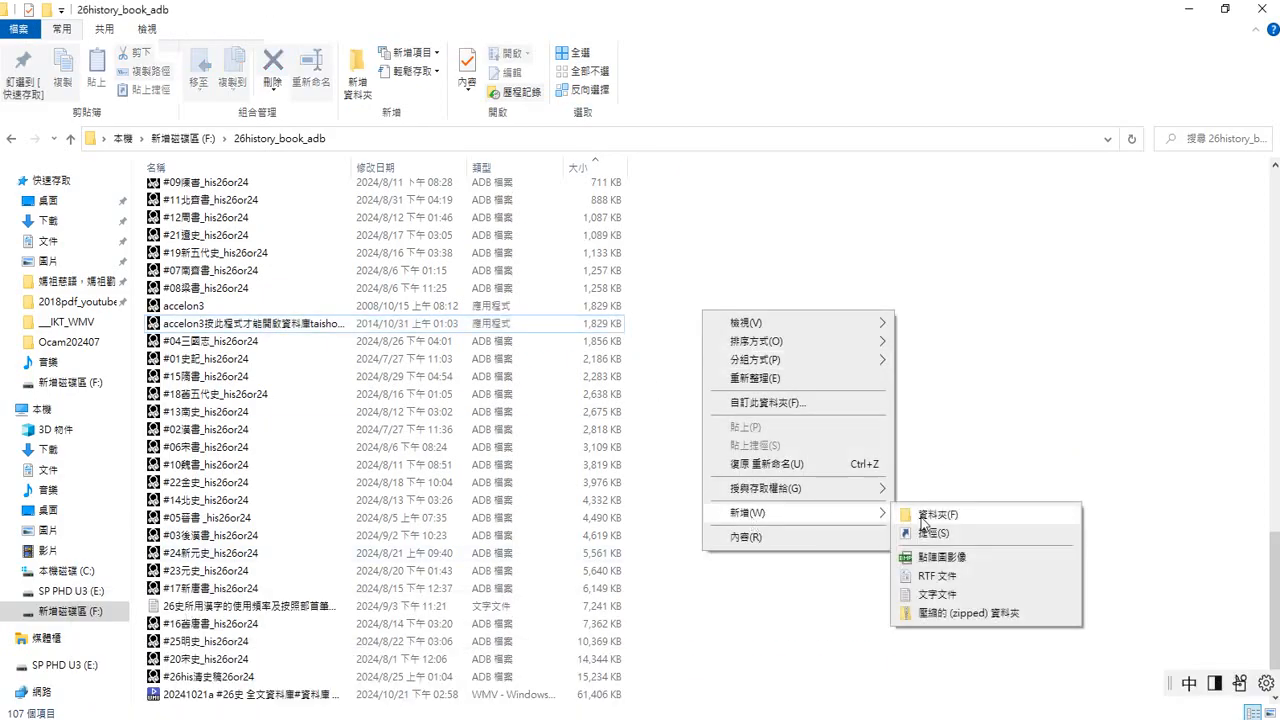
click(937, 514)
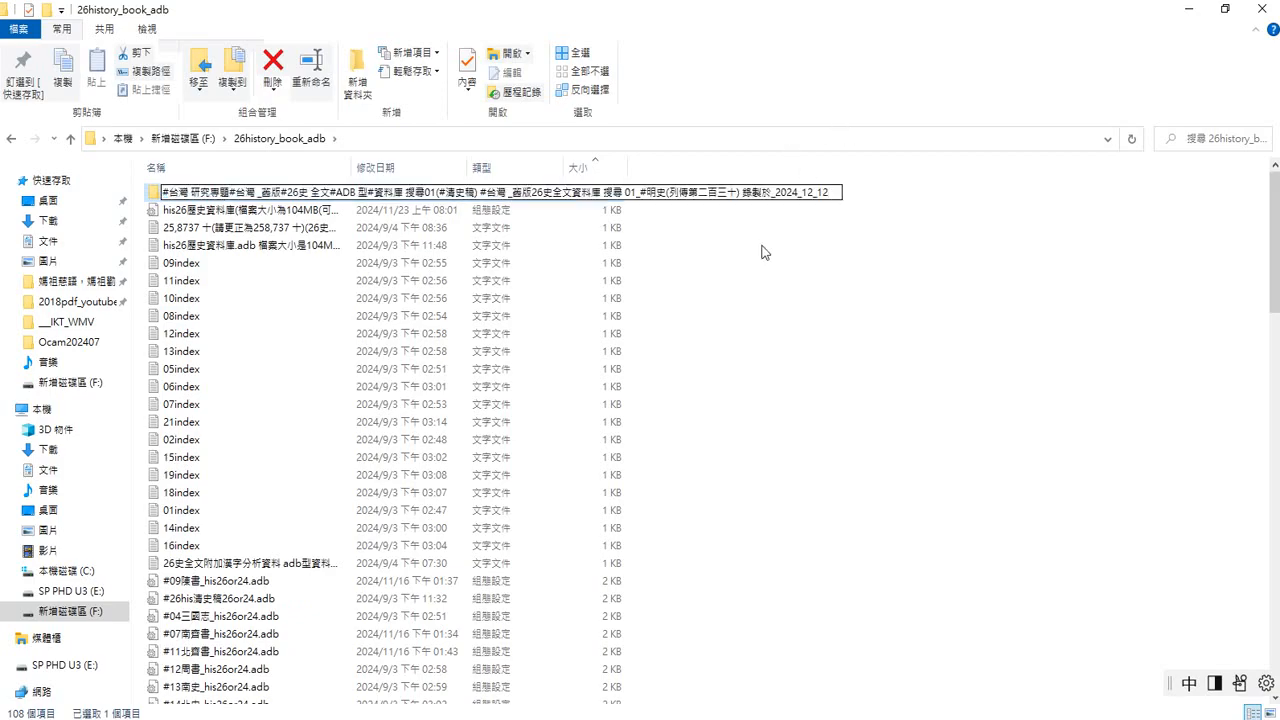
mouse_move(641, 258)
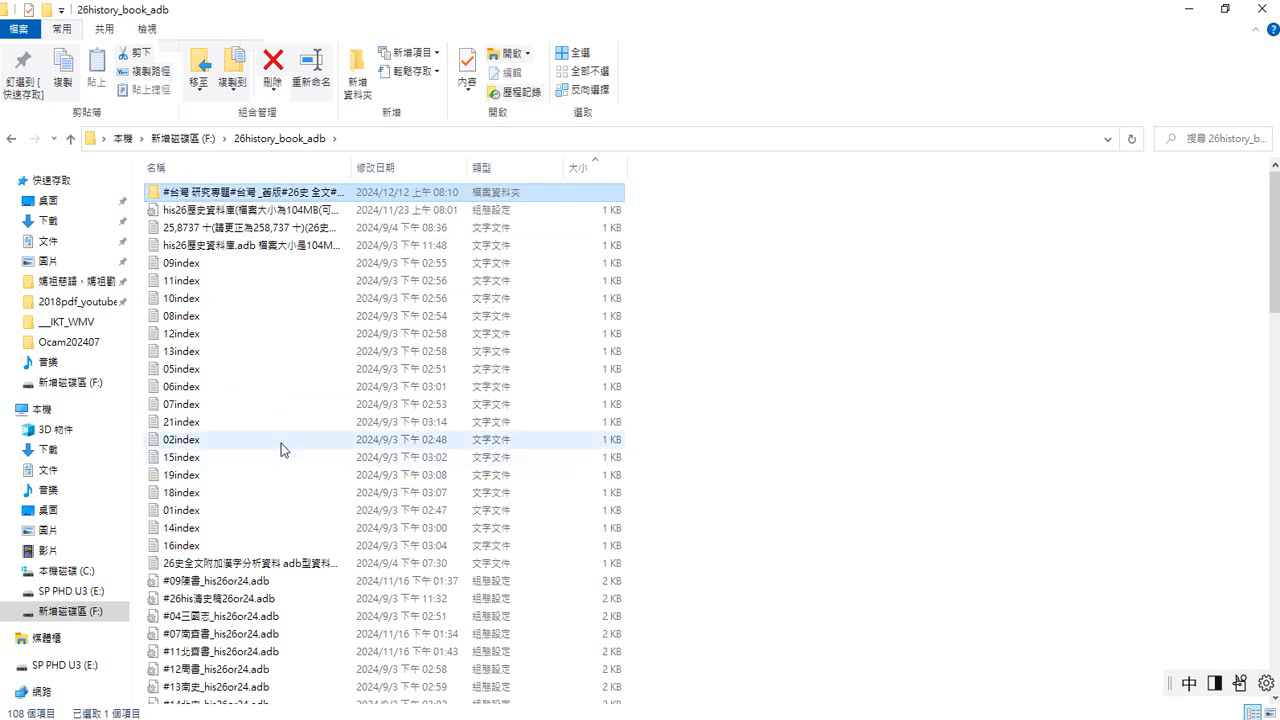
- Select and open the #台灣 研究專題 folder at the top of the list
click(579, 167)
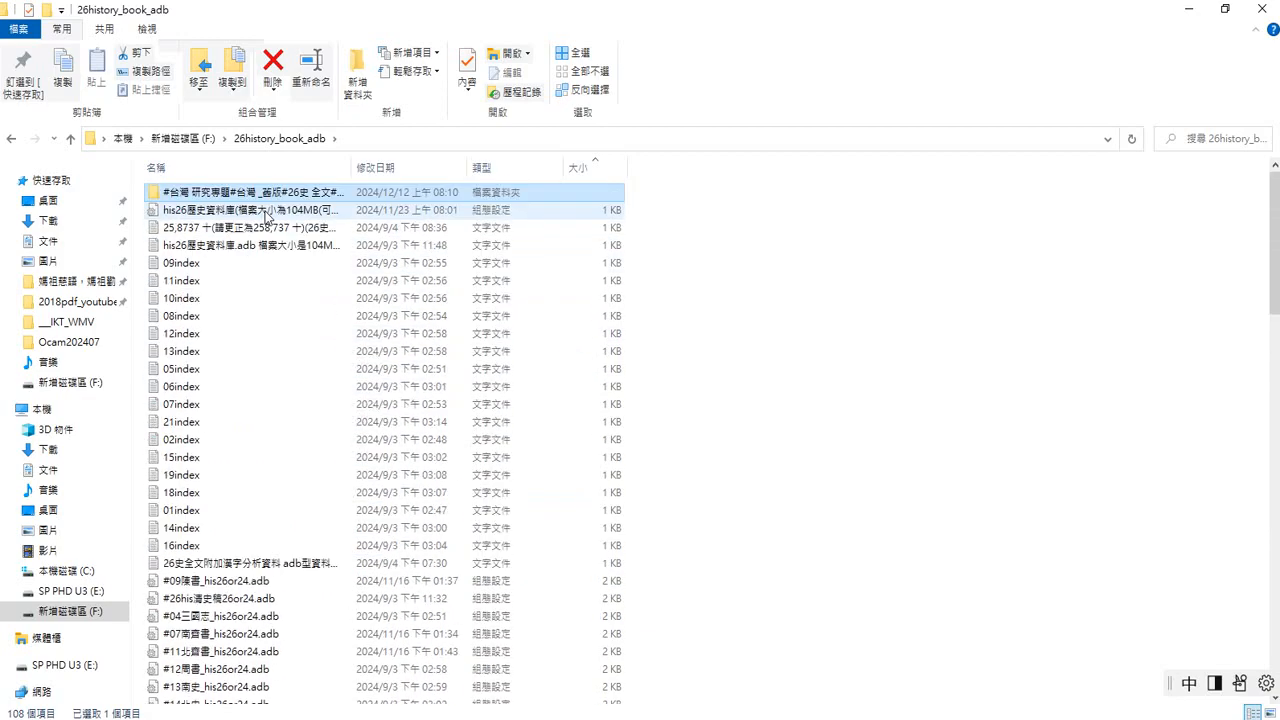
right_click(250, 192)
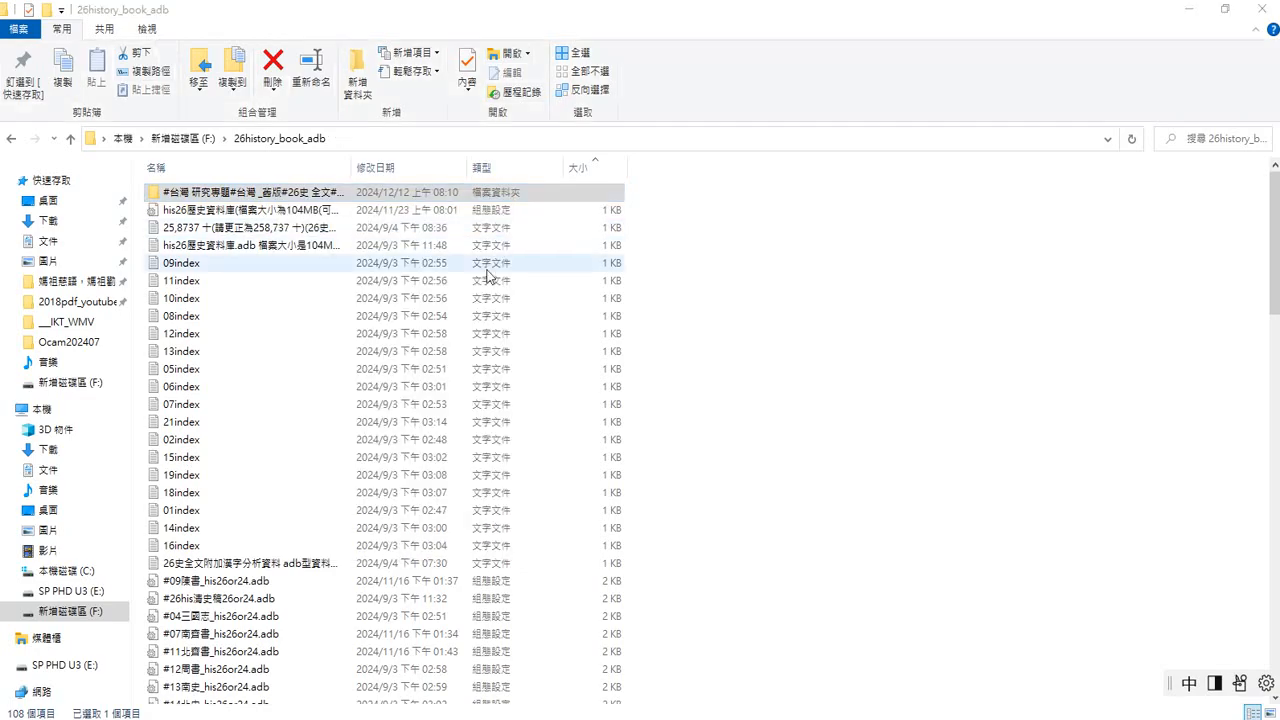
double_click(245, 192)
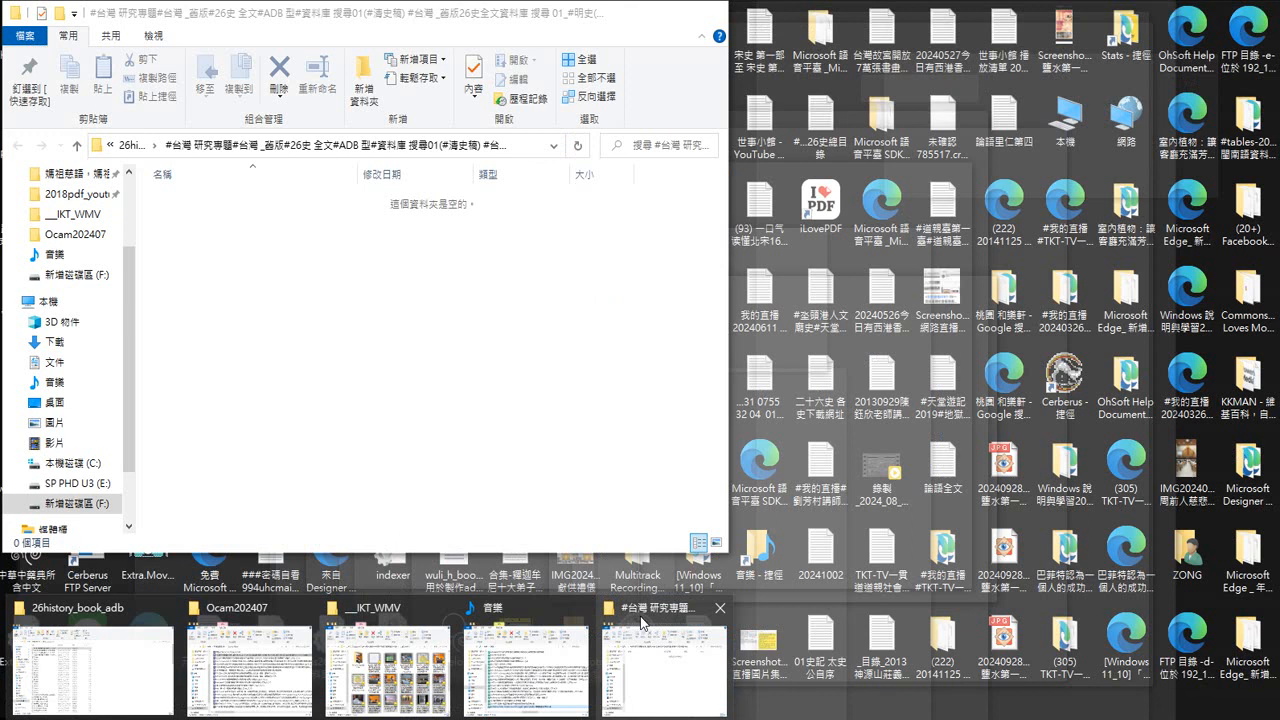
mouse_move(642, 622)
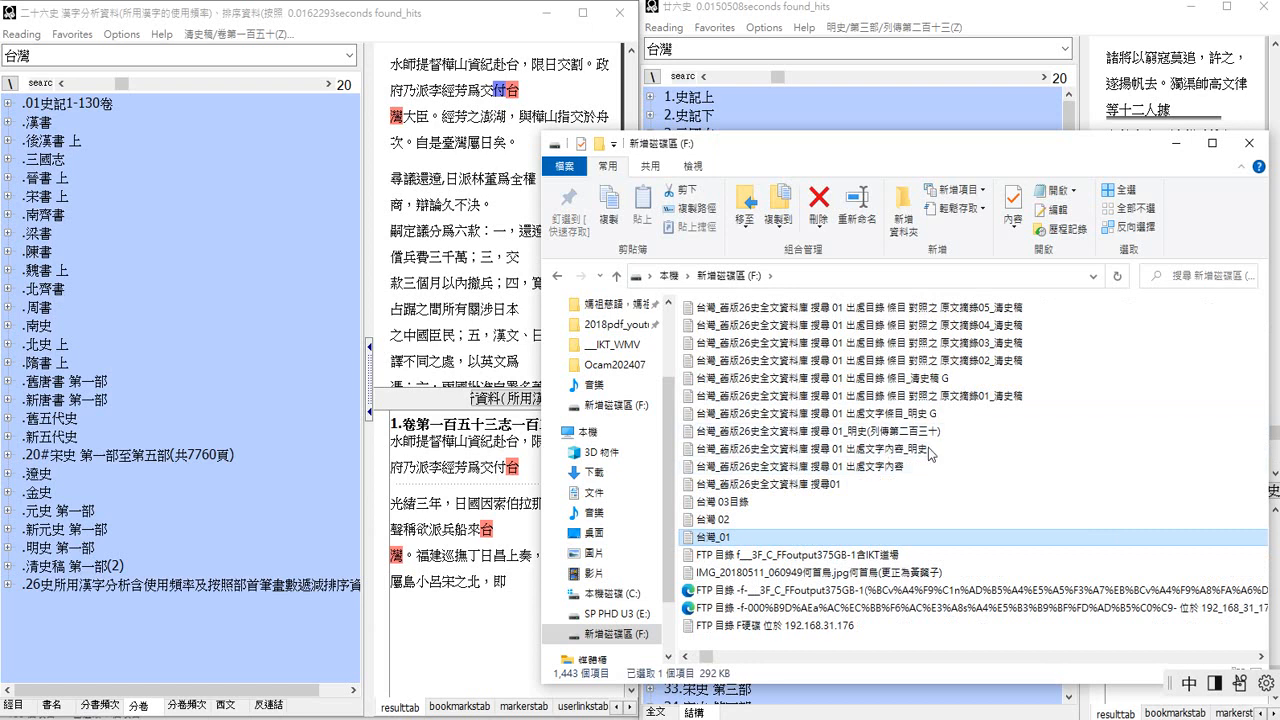
- Copy the selected 33 台灣_舊版26史 .txt files and paste them into the empty folder
right_click(915, 450)
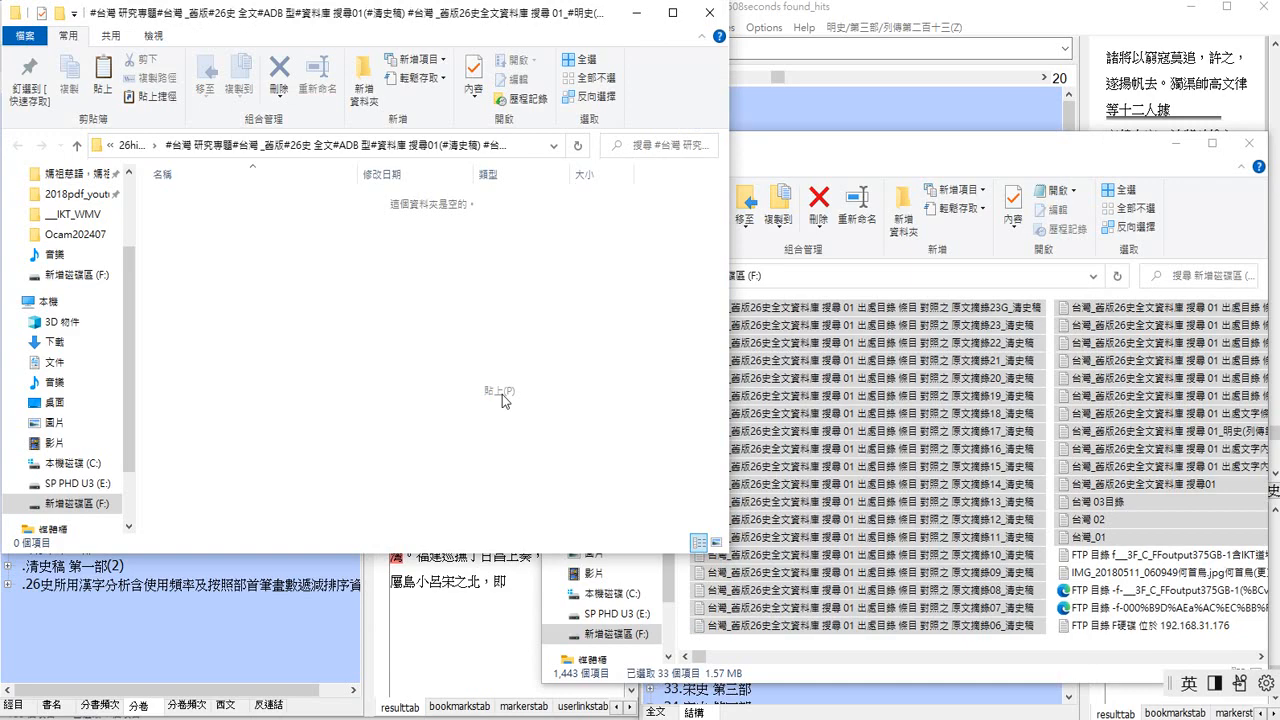
click(502, 399)
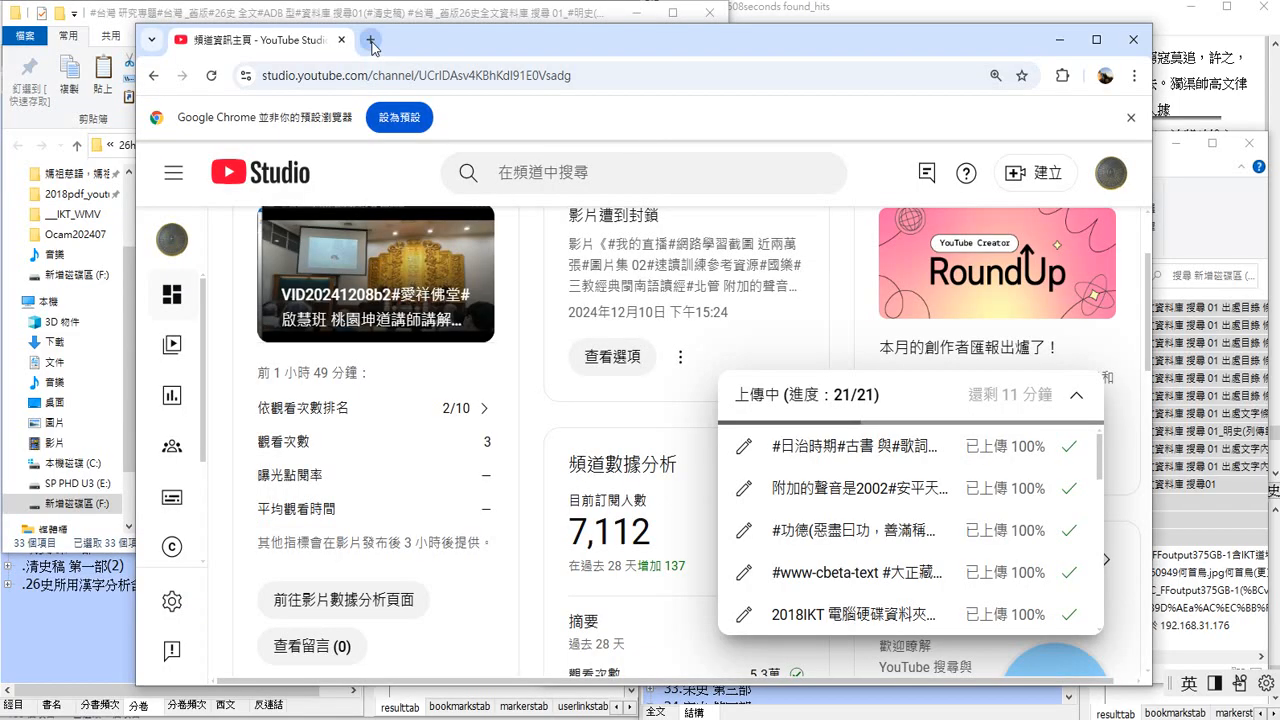
- Open 雲端硬碟 from the Google apps grid in a new tab and open + 新增
click(370, 41)
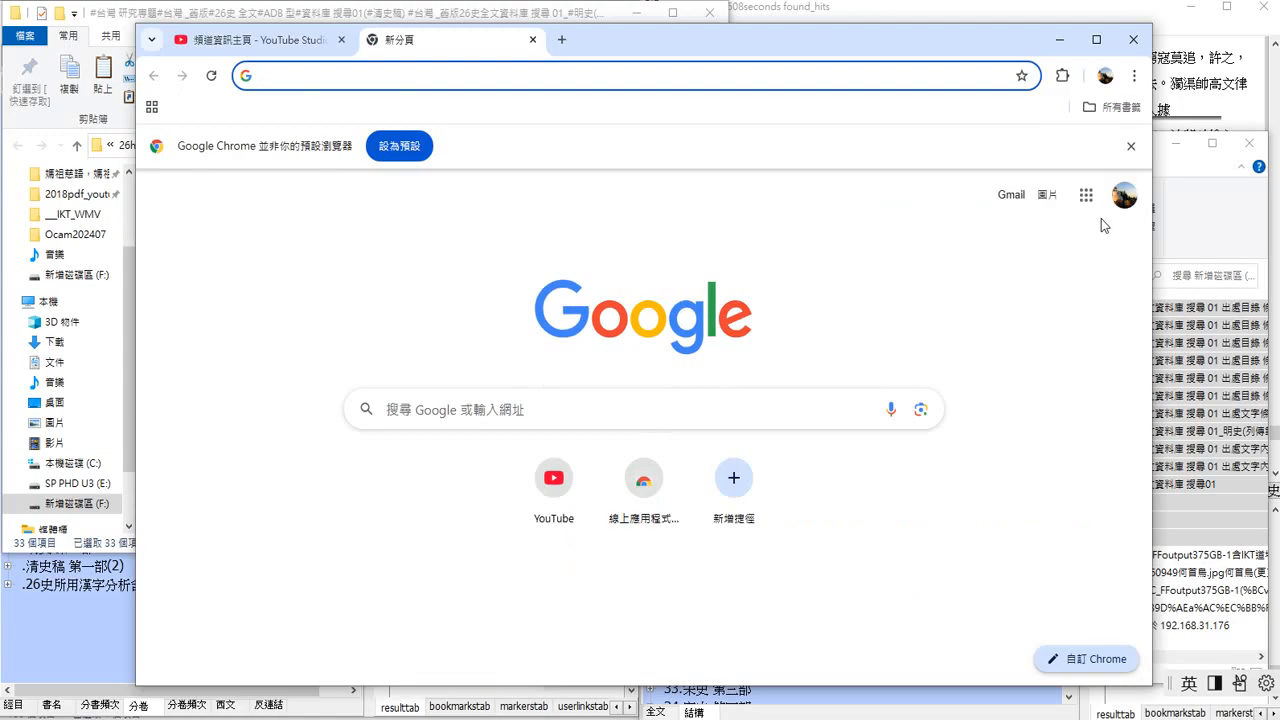
click(1086, 195)
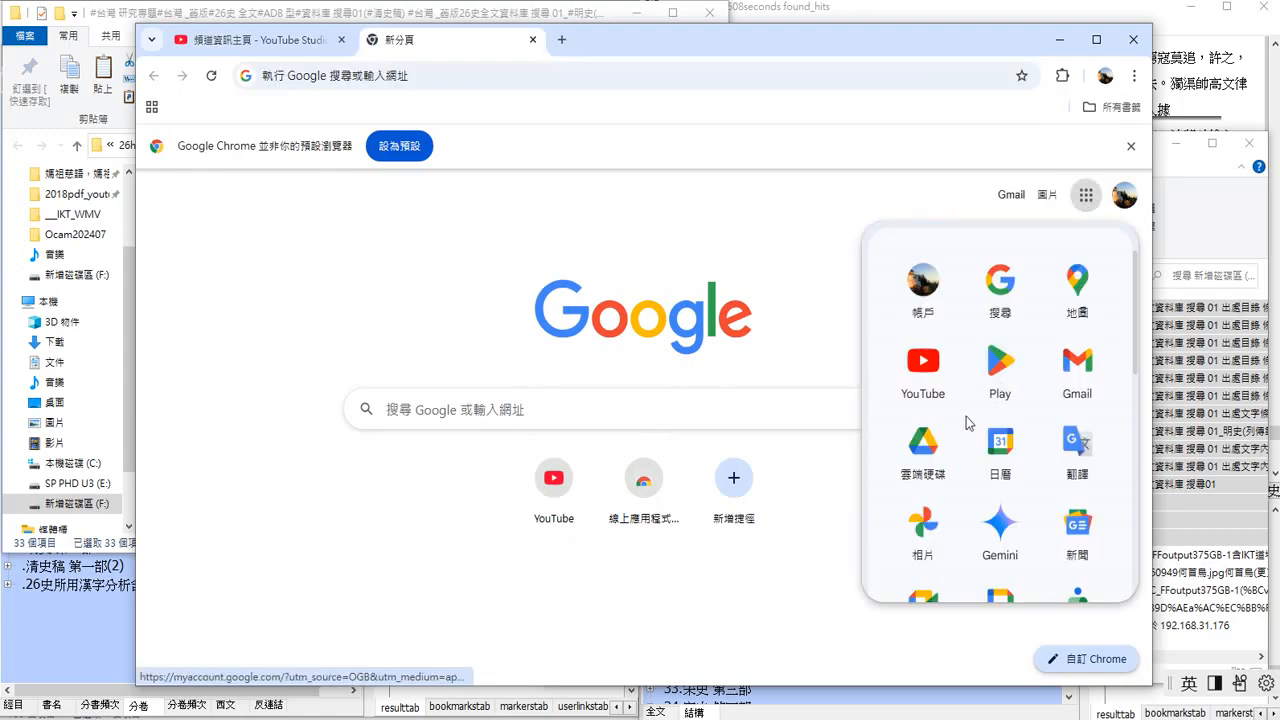
click(922, 440)
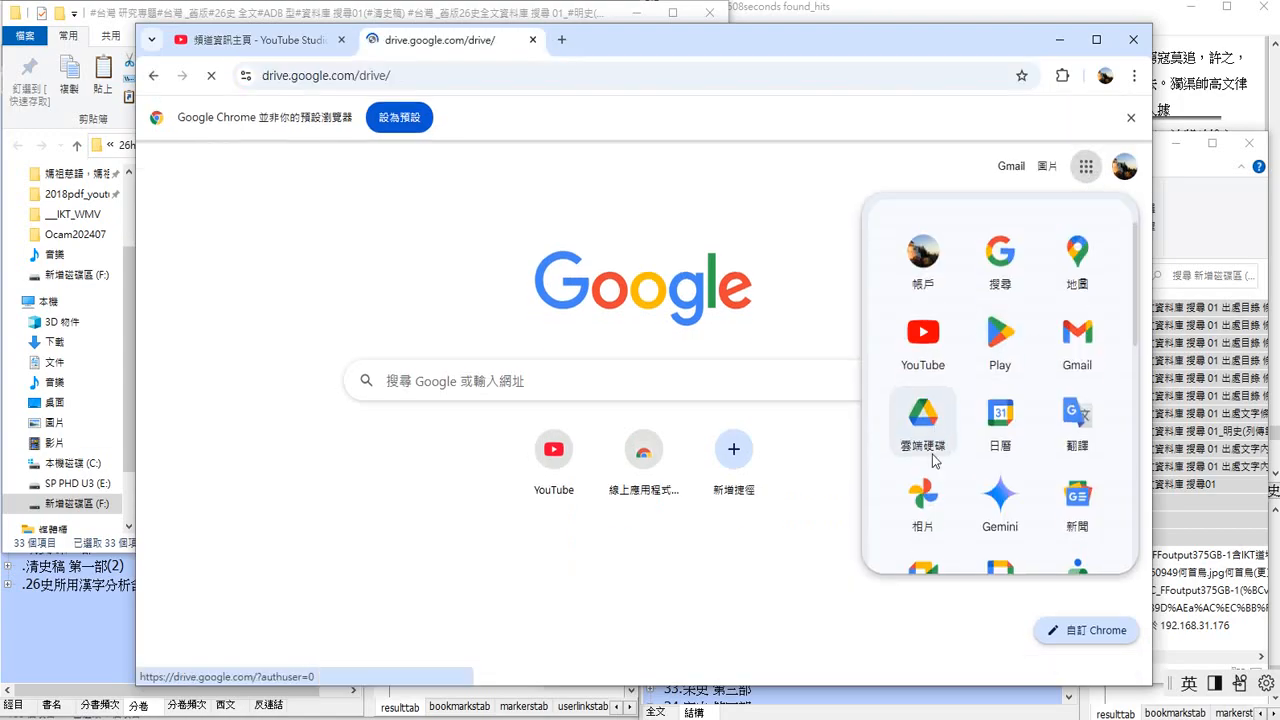
click(922, 415)
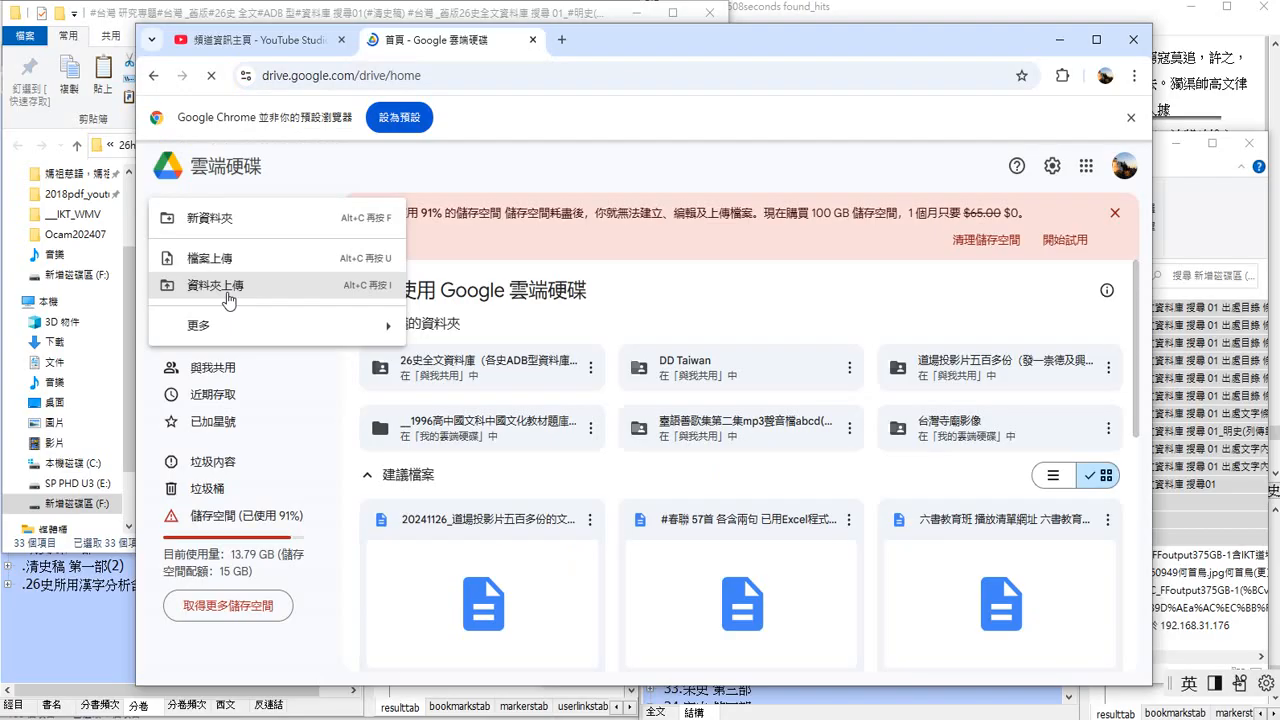
- Upload the #台灣 研究專題 folder via 資料夾上傳, confirming all 33 files
click(214, 286)
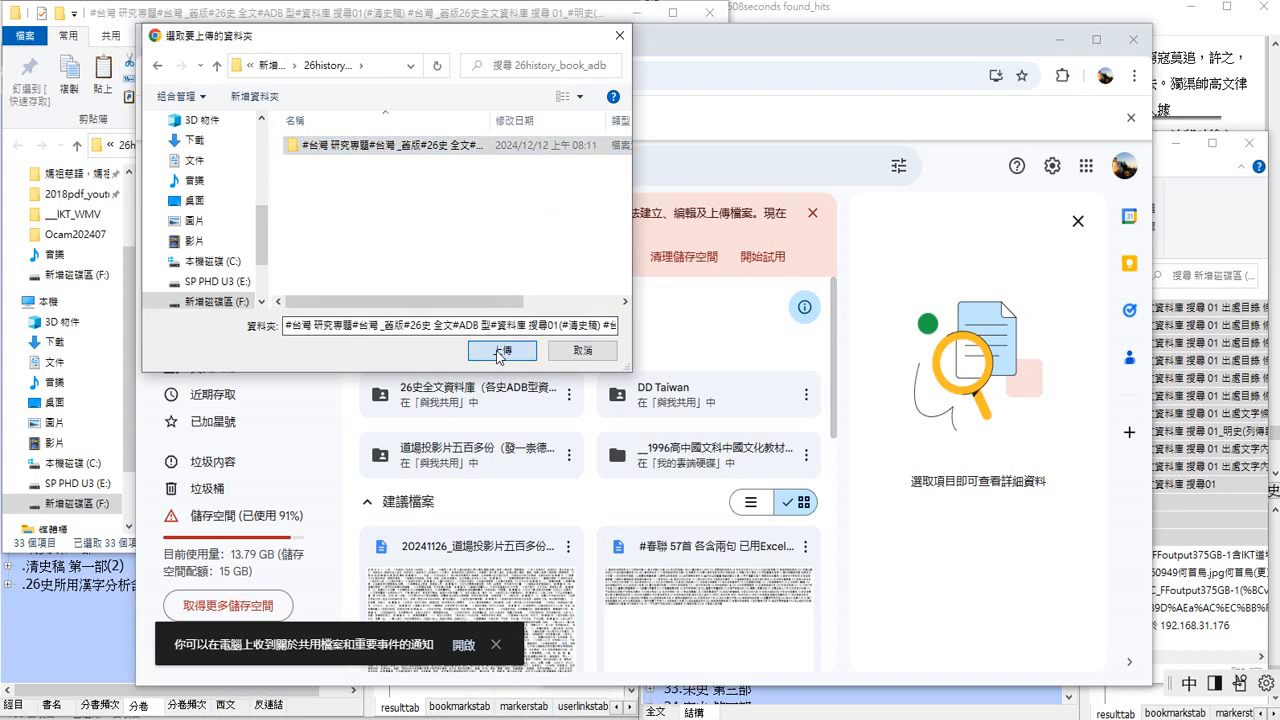
click(502, 350)
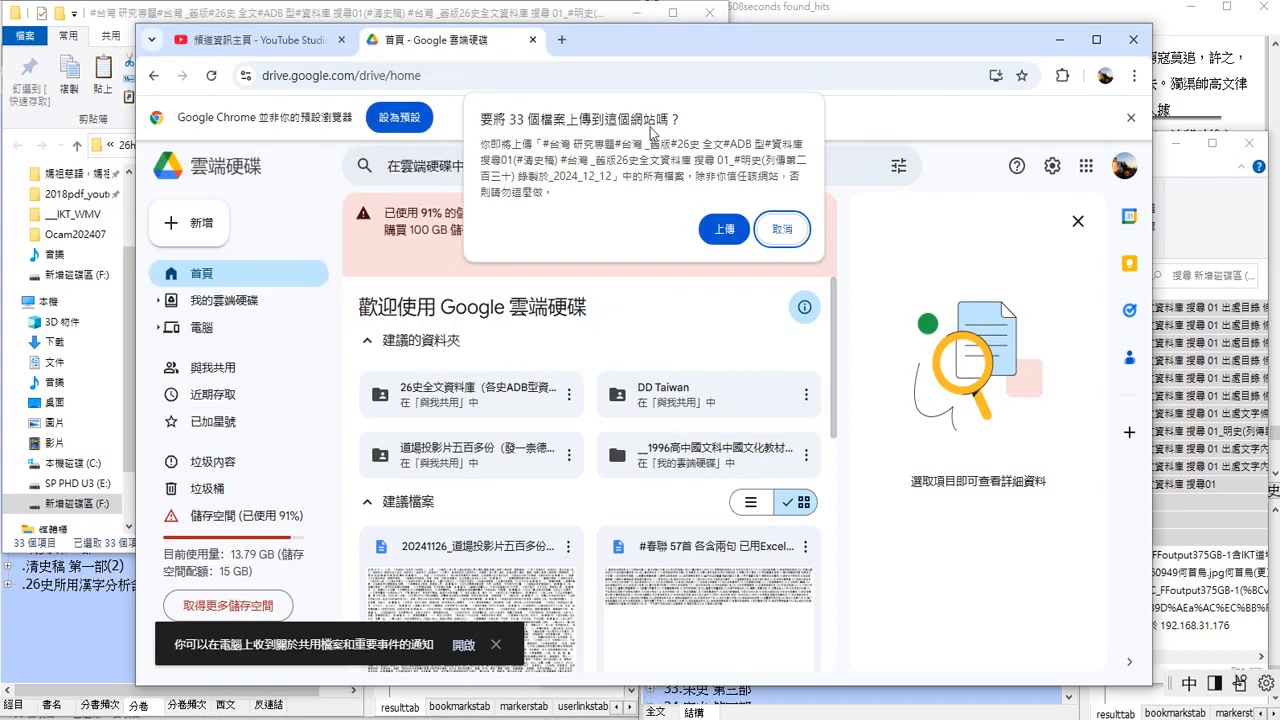
click(723, 229)
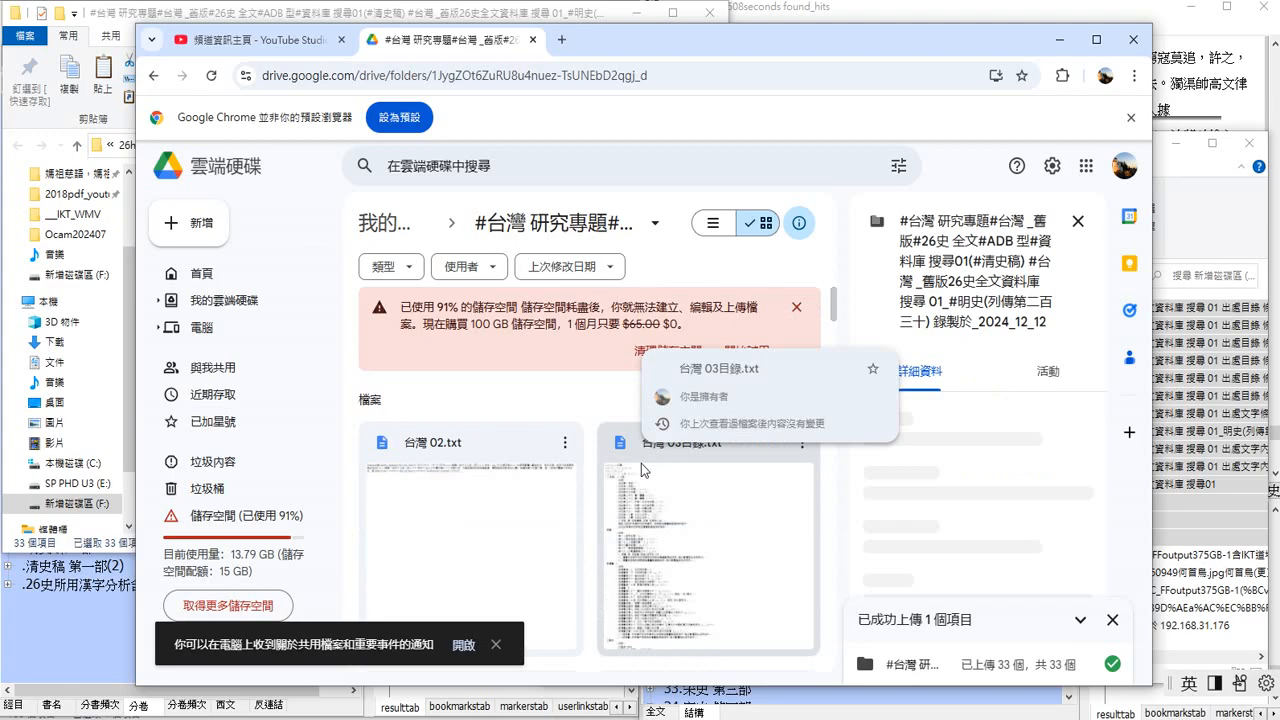
- Copy the share link of the #台灣 研究專題 folder via 共用 > 複製連結
scroll(down, 3)
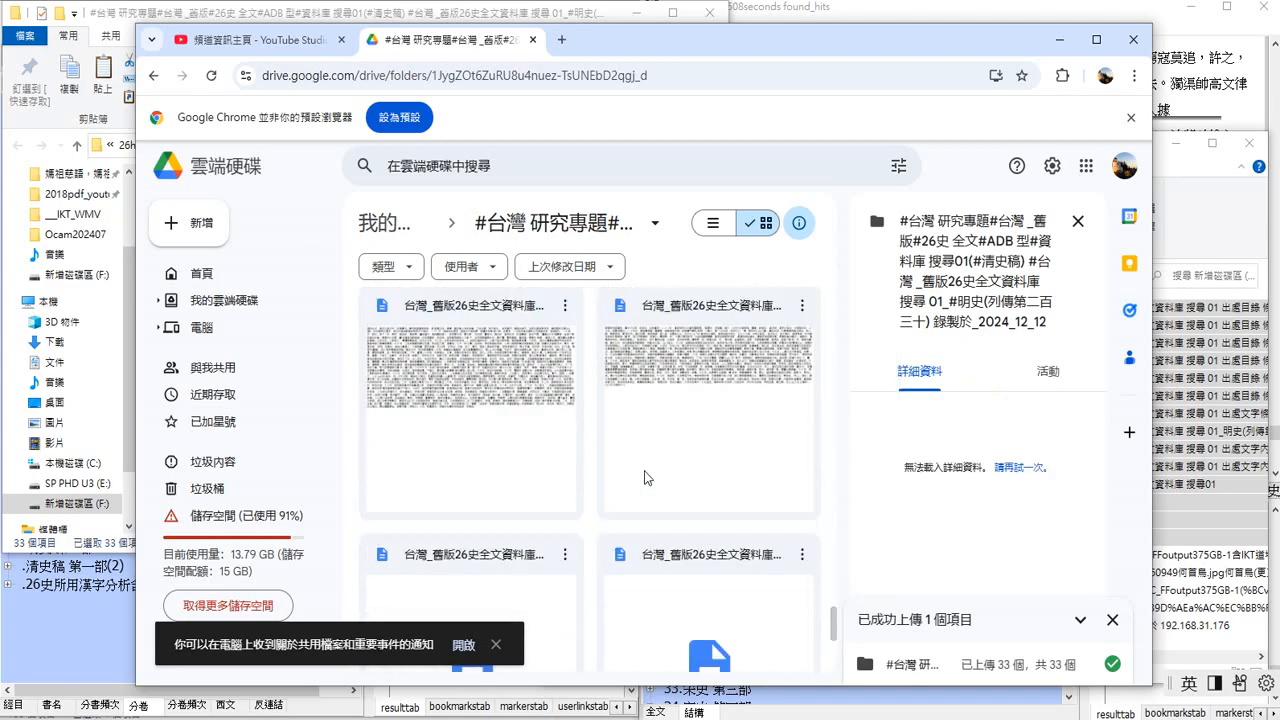
scroll(down, 3)
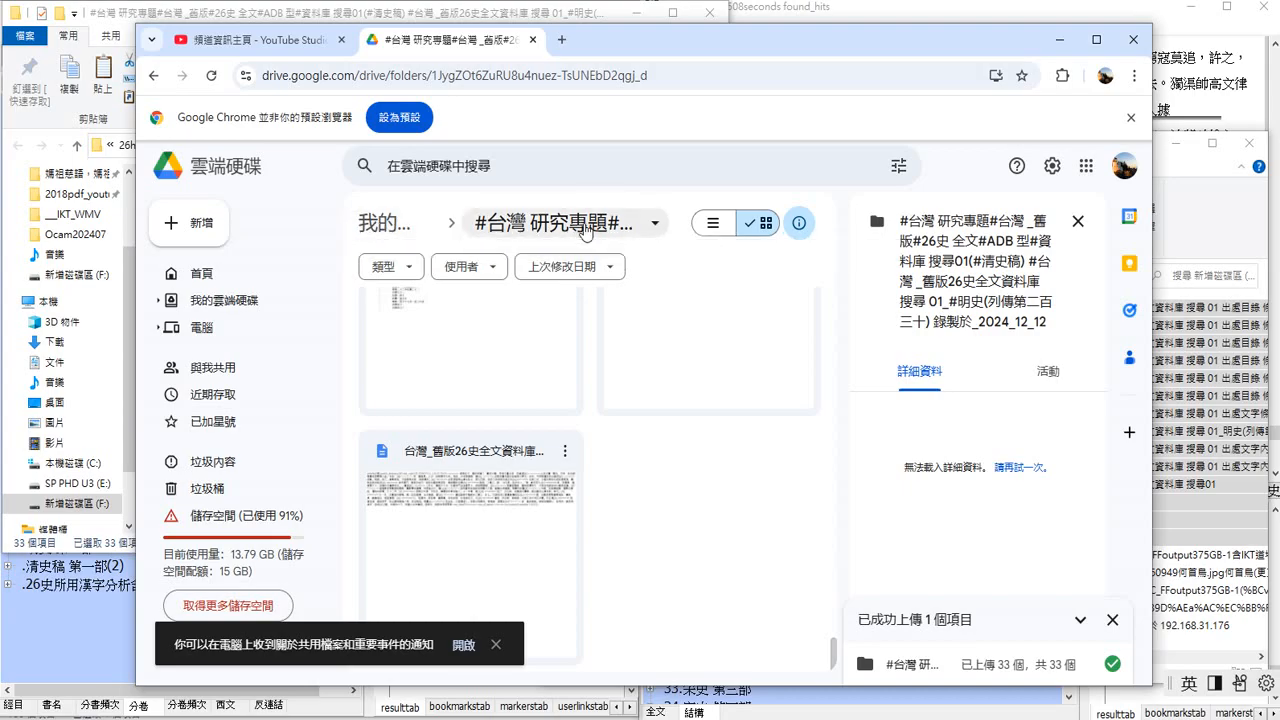
click(653, 223)
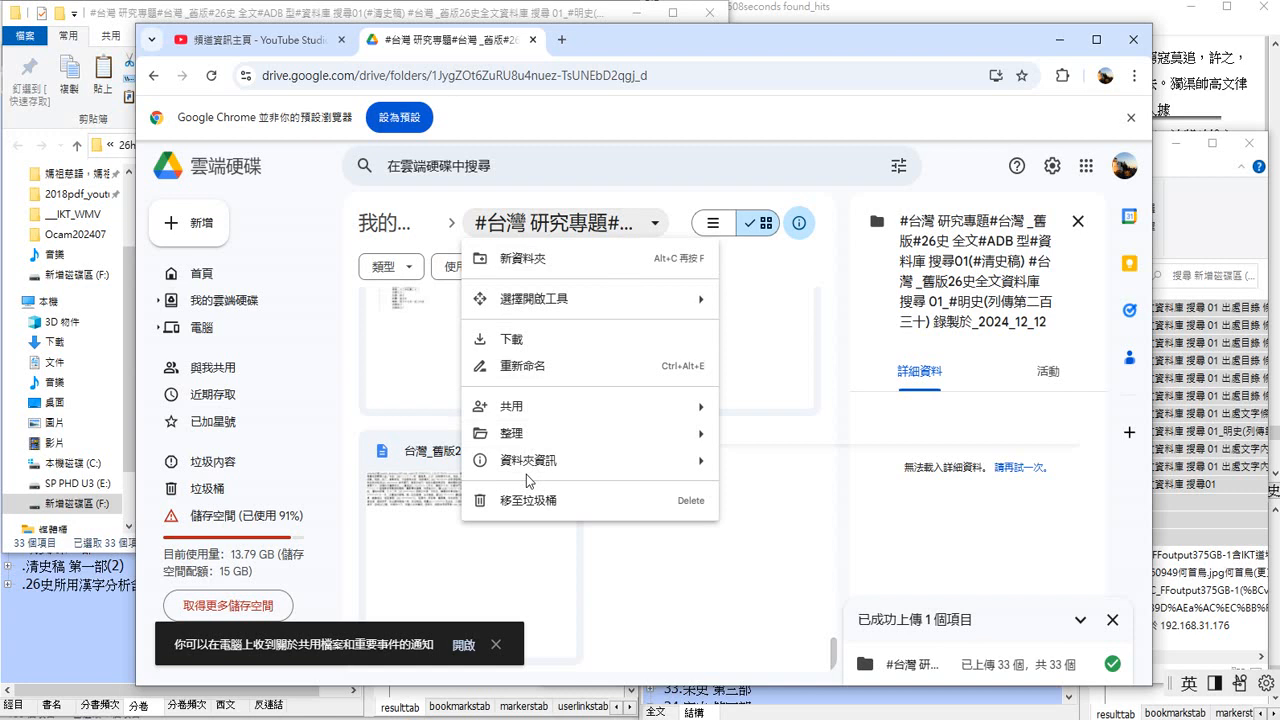
mouse_move(527, 372)
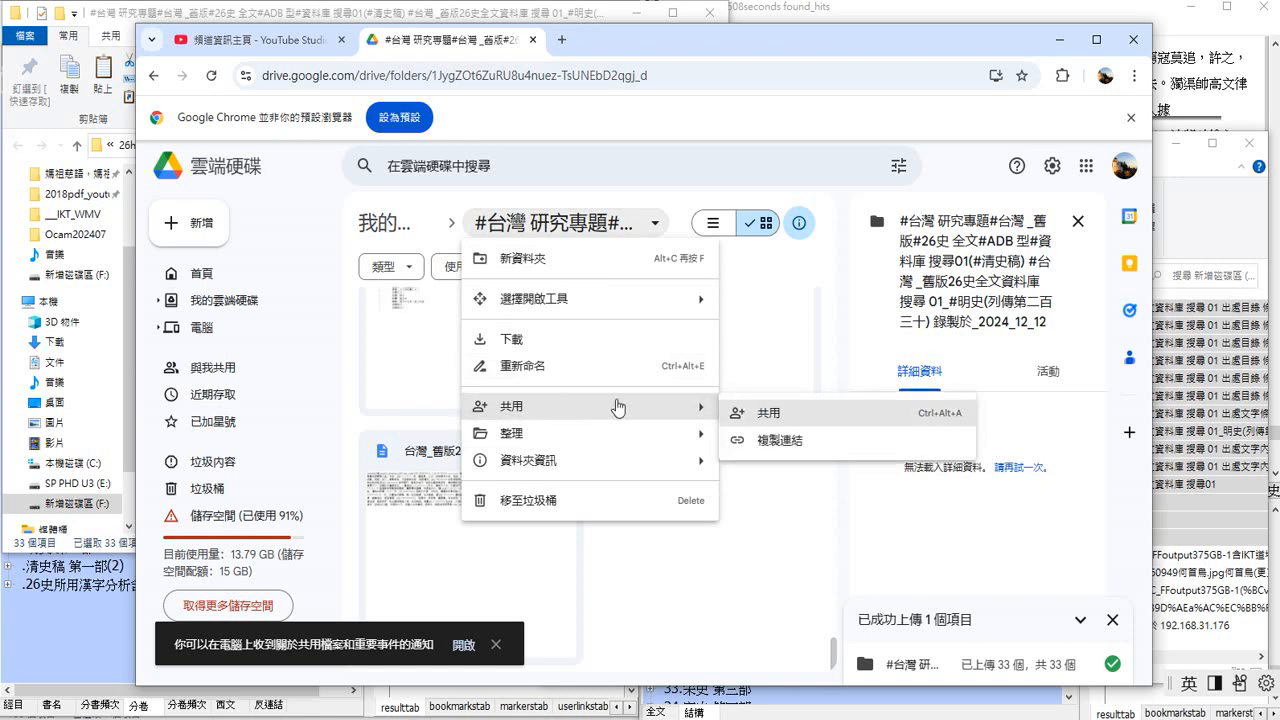
click(781, 440)
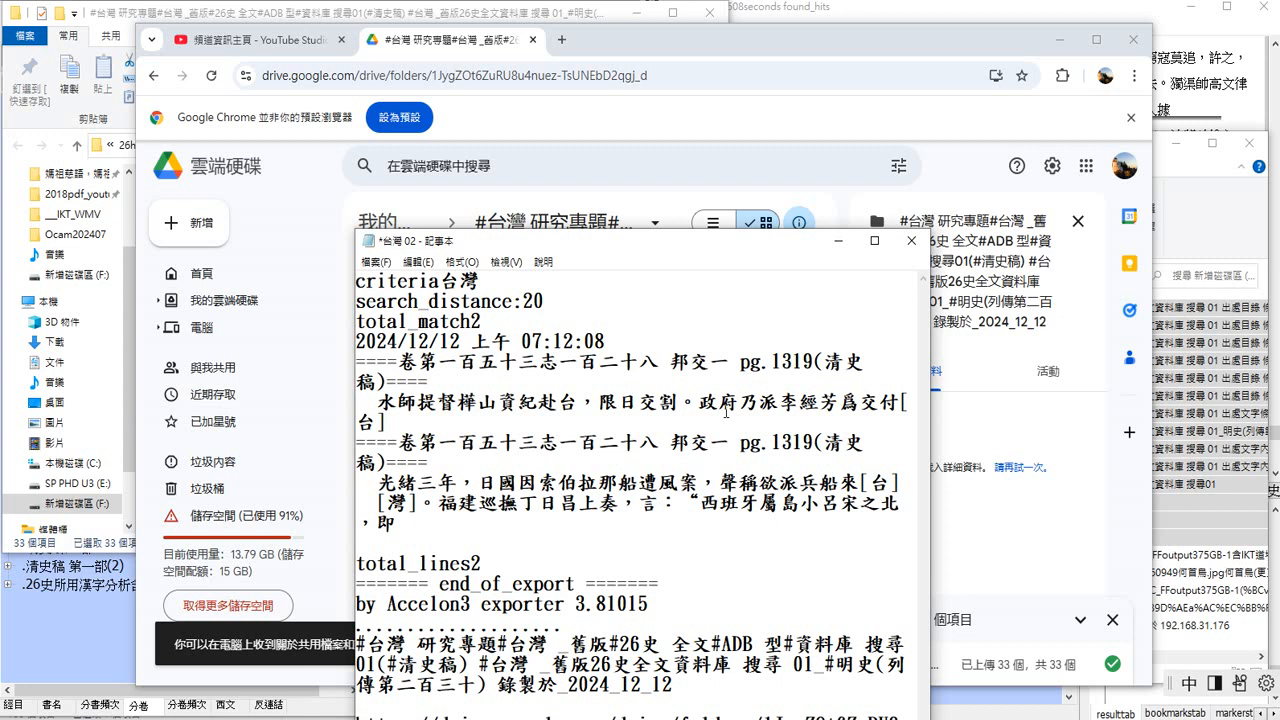
mouse_move(647, 258)
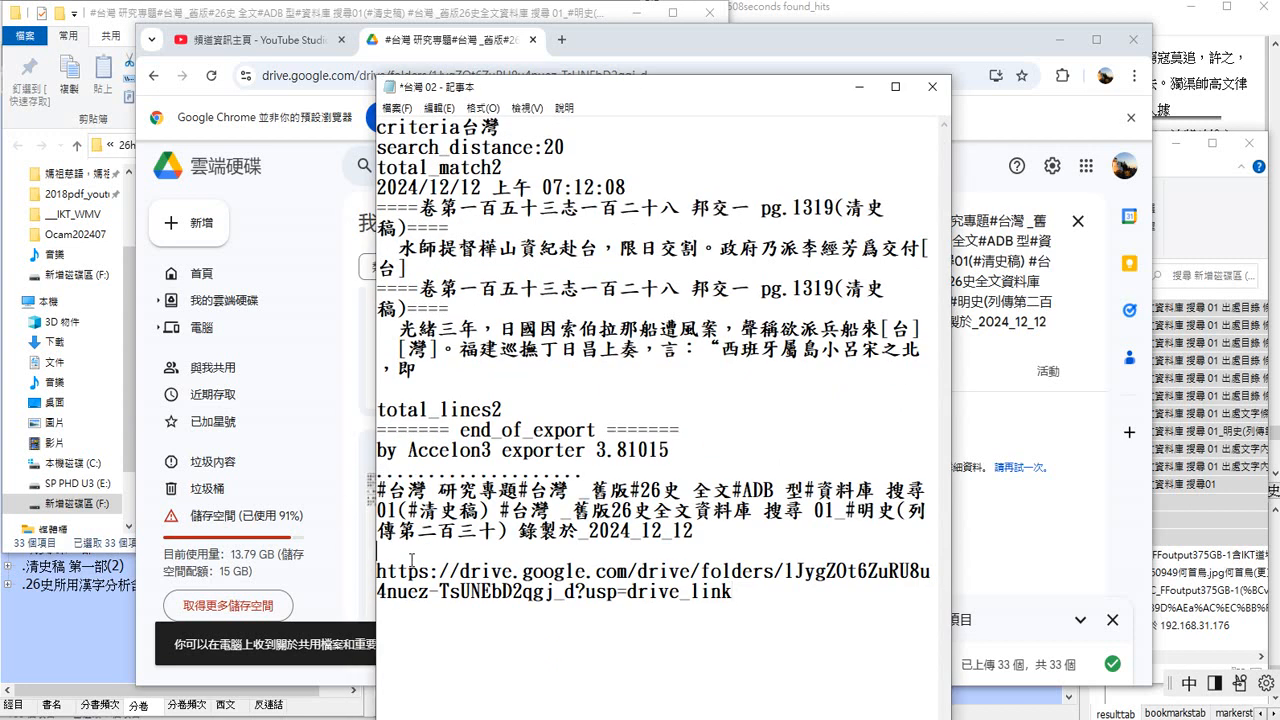
- Add a 雲端硬碟 label line above the Drive share link in 台灣 02
click(421, 109)
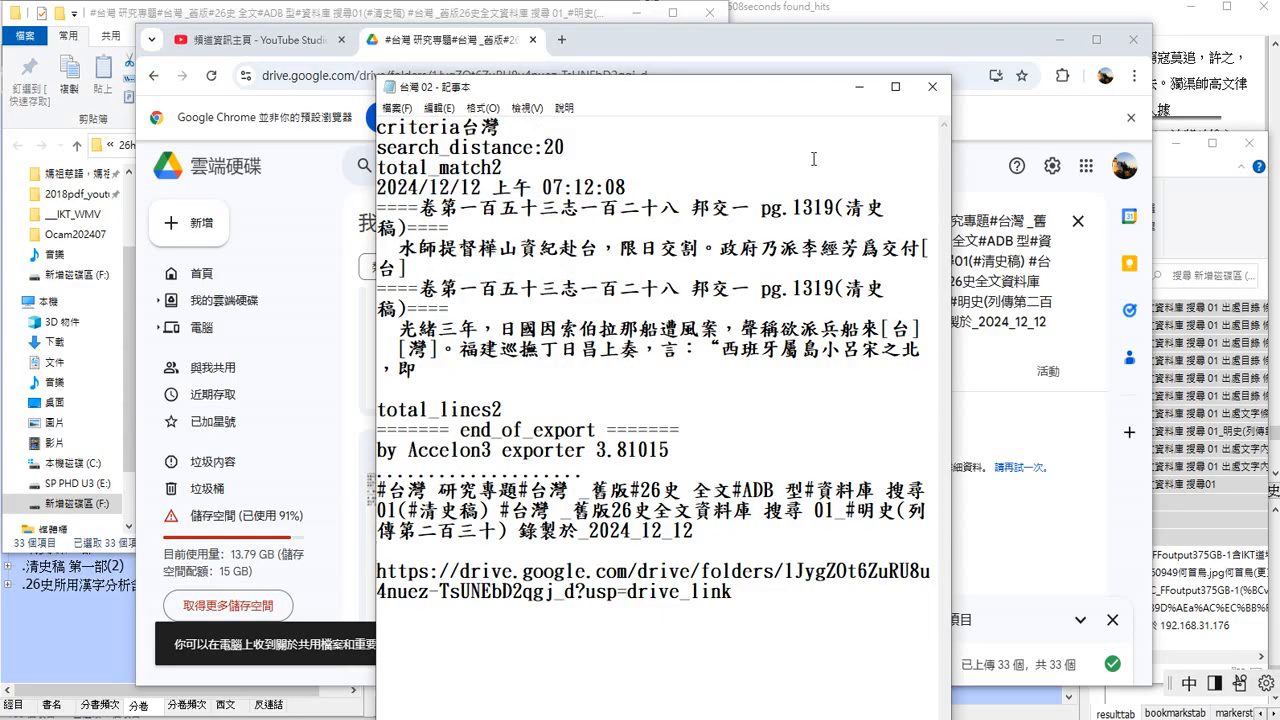
text(雲)
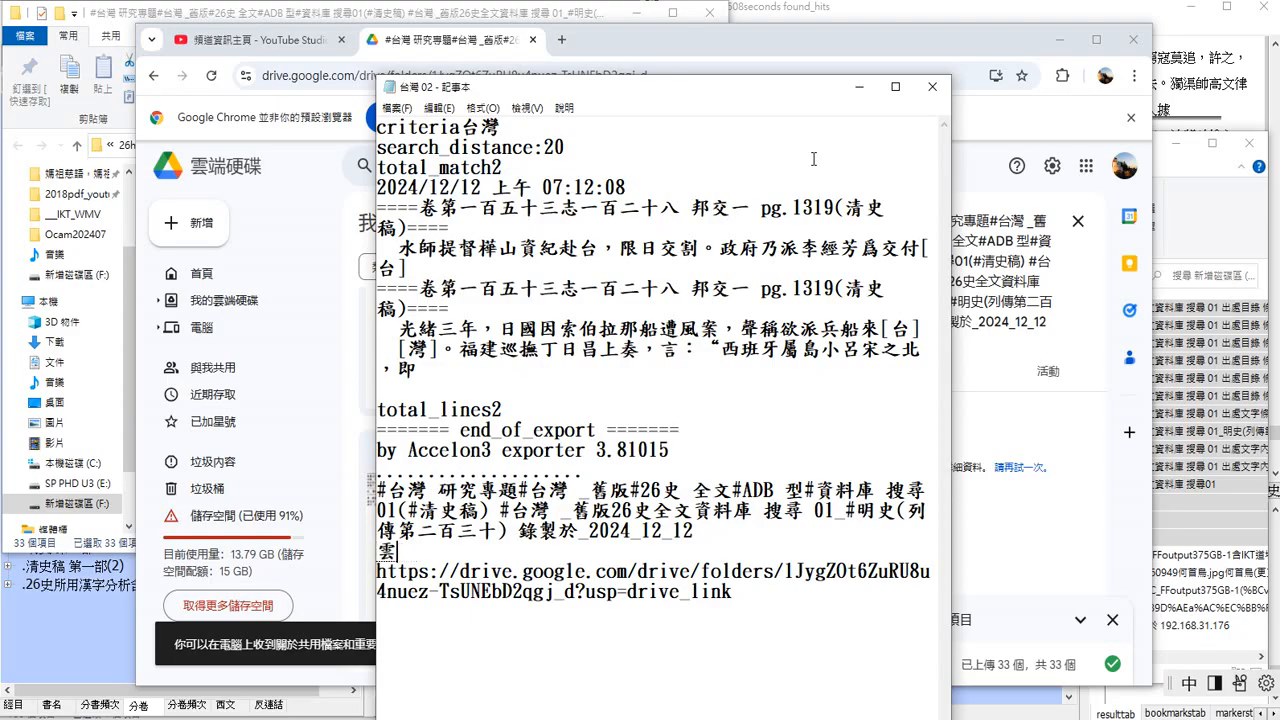
text(端硬碟)
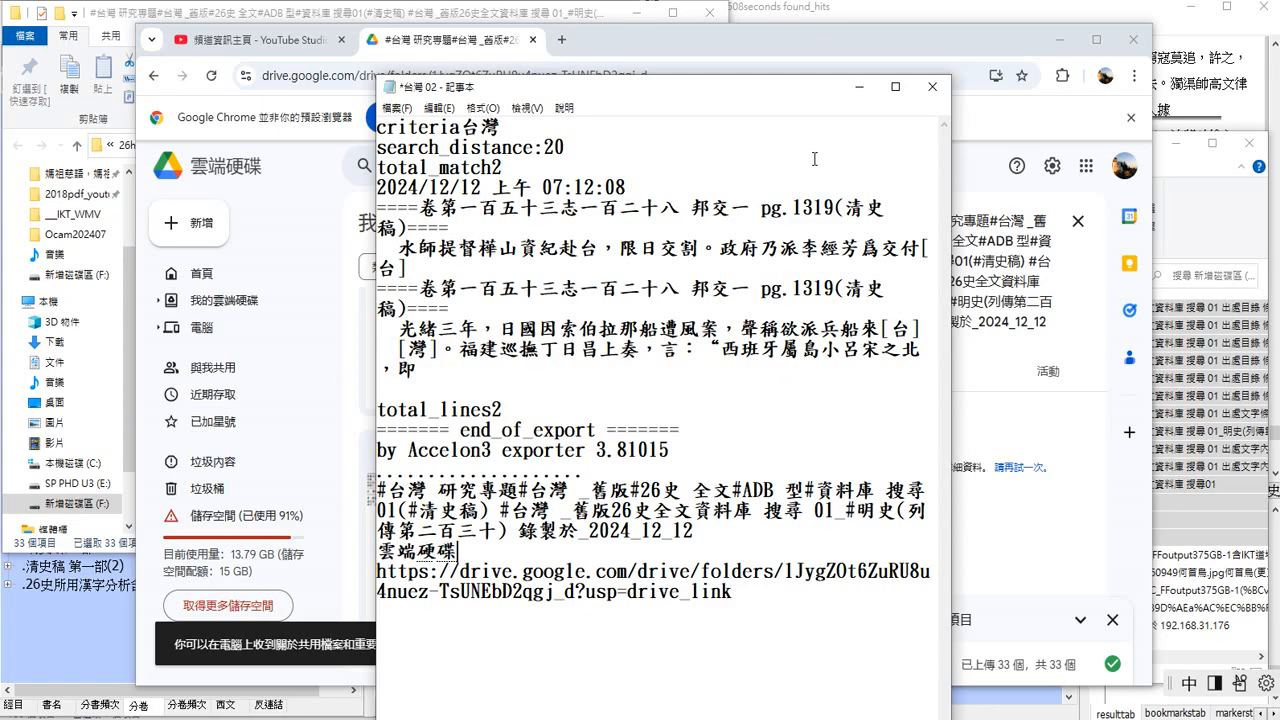
text(往)
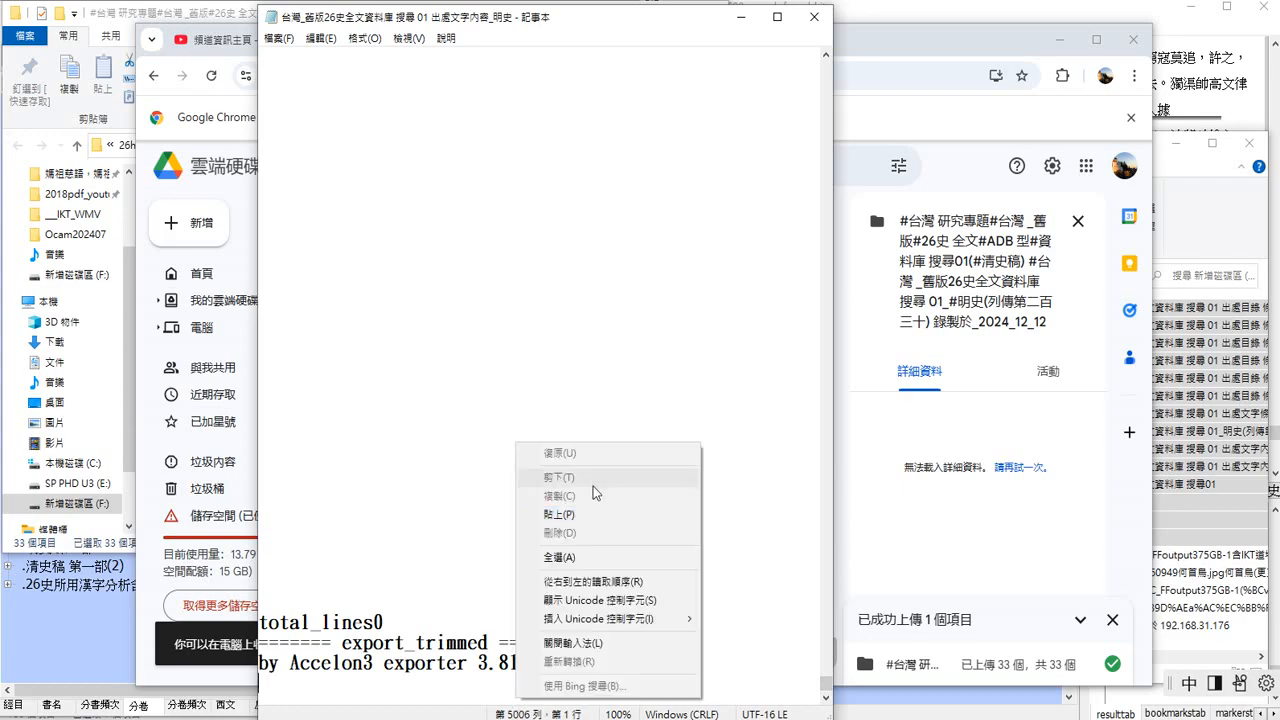
- Dismiss the right-click menu to reach the 台灣 搜尋01 原文擴錄23G_清史稿 file
click(557, 514)
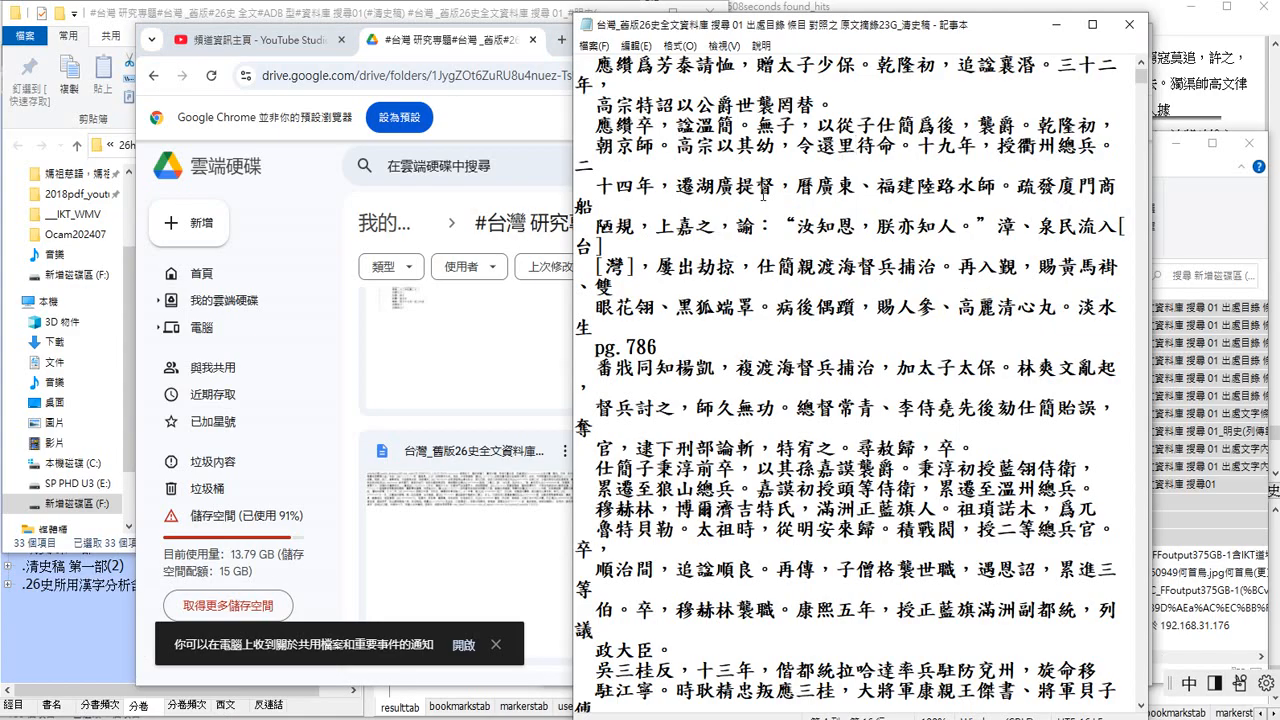
mouse_move(1140, 90)
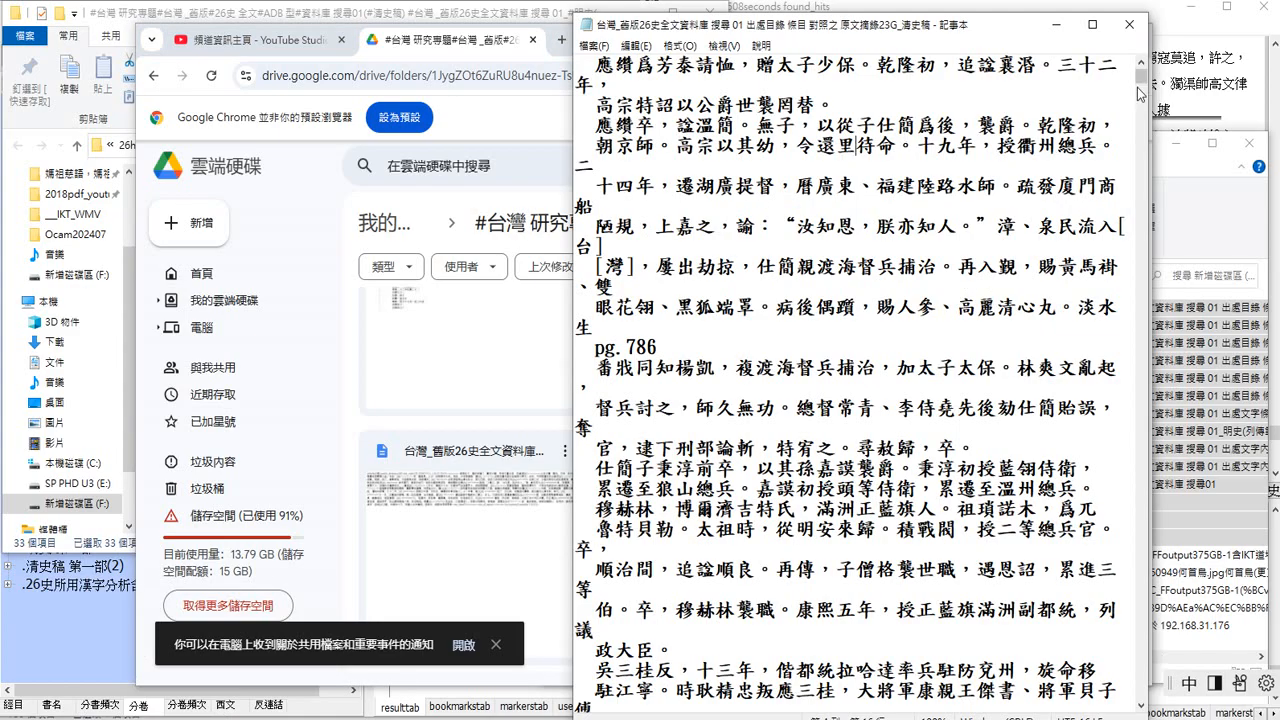